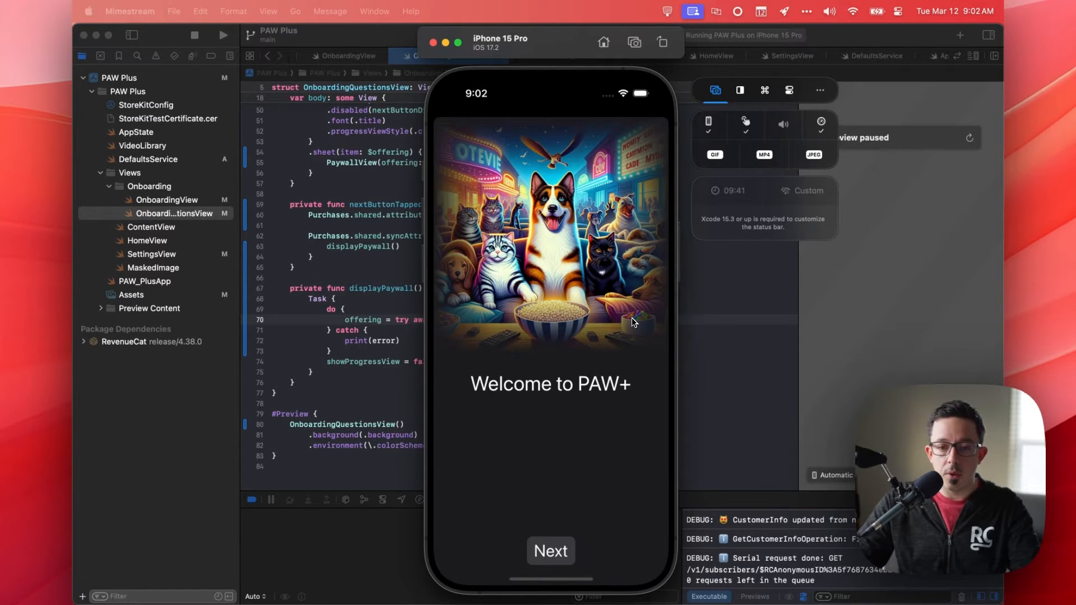
- Answer the onboarding questions with Cat and Rarely and bring up the cat-themed paywall
click(550, 550)
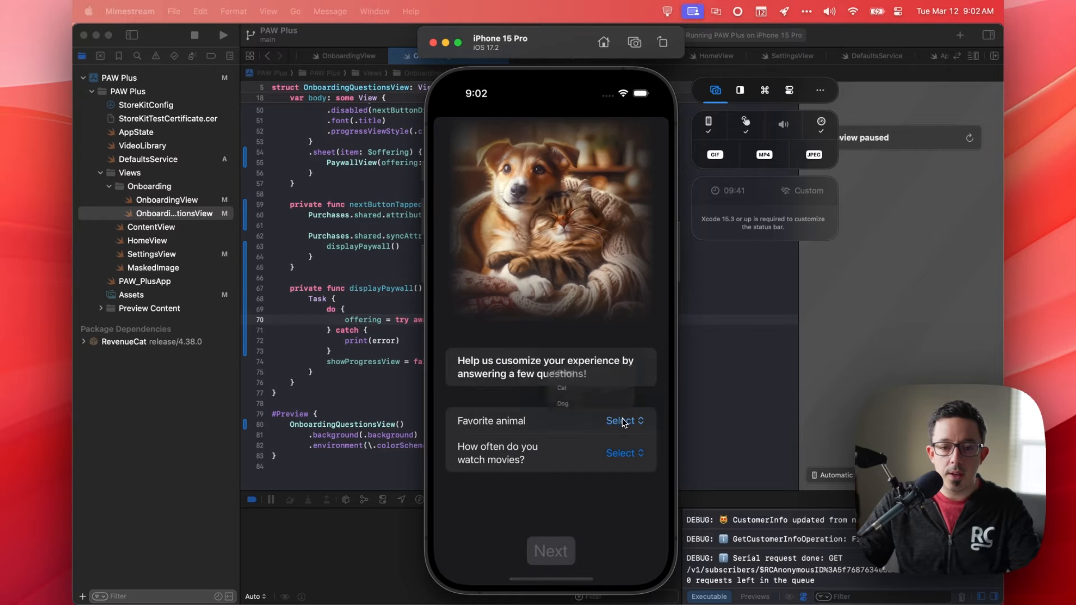
click(562, 388)
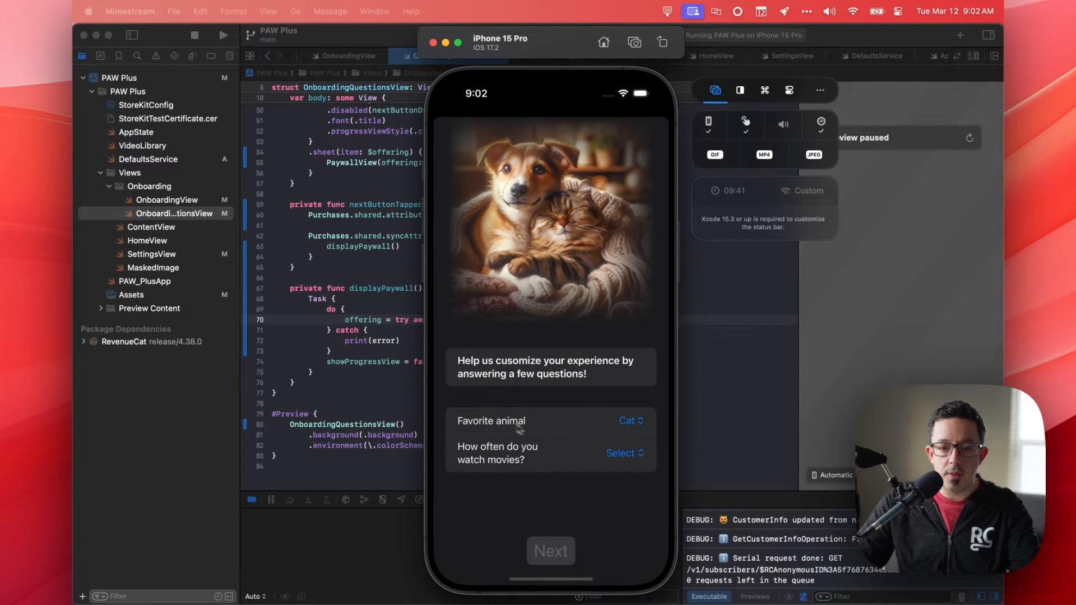
click(621, 453)
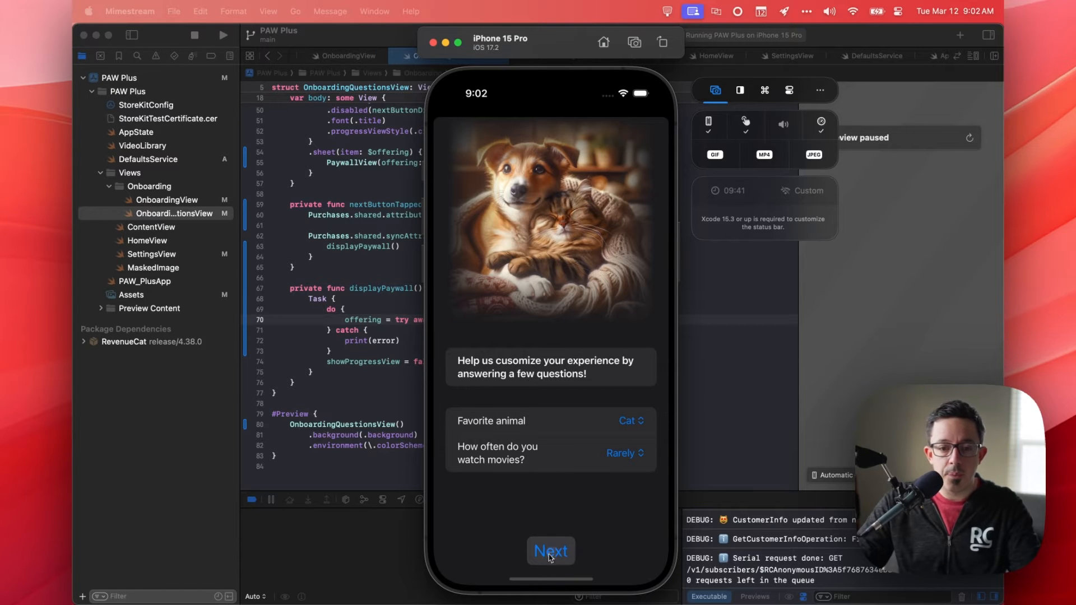
click(551, 550)
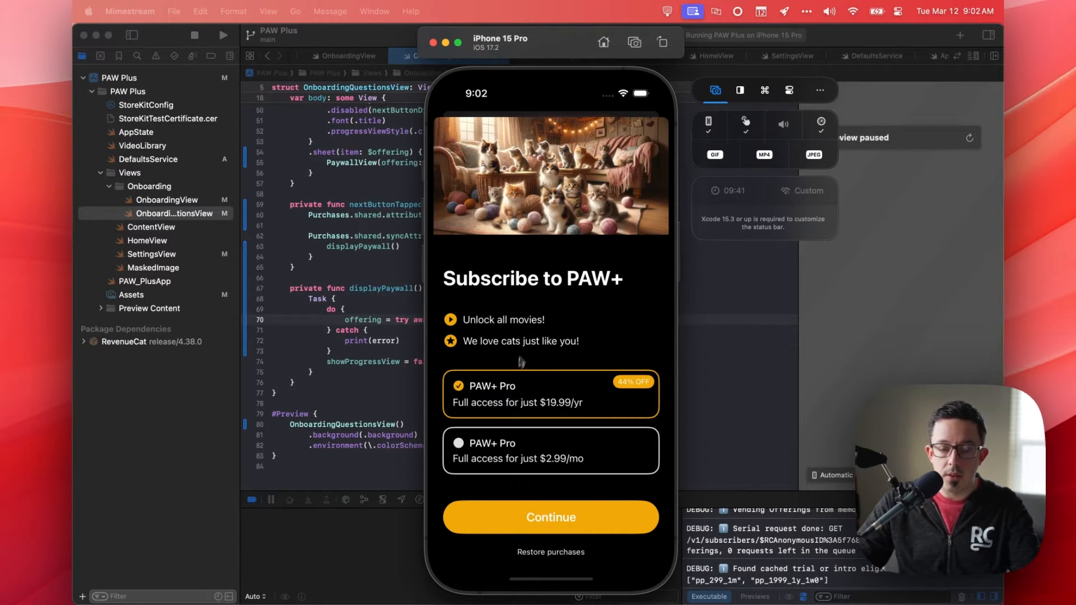
mouse_move(529, 344)
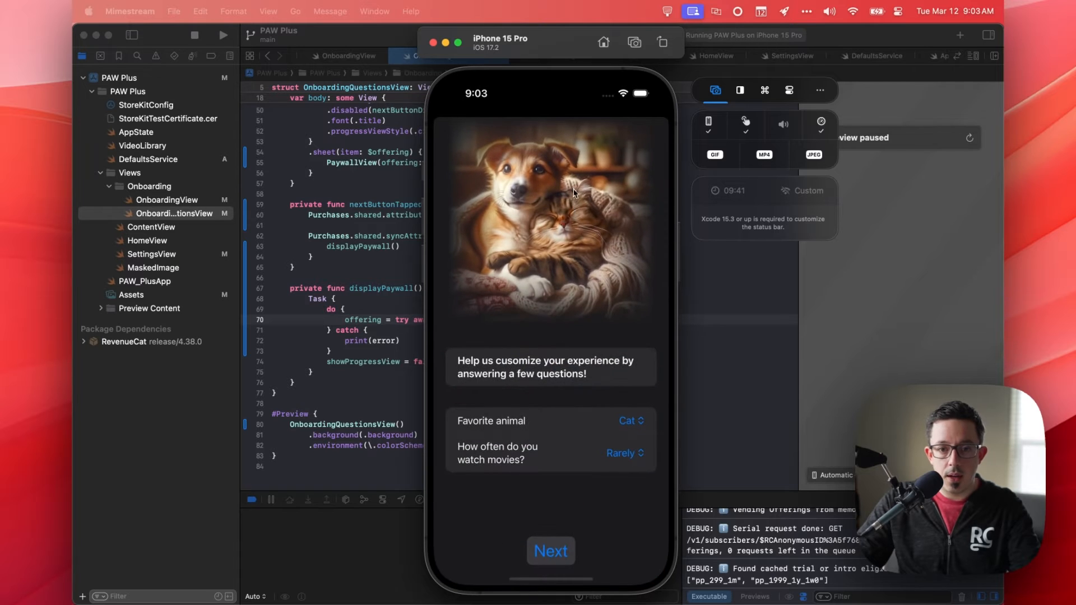
- Finish onboarding to the home screen and trigger Upgrade to Pro from Settings
click(551, 550)
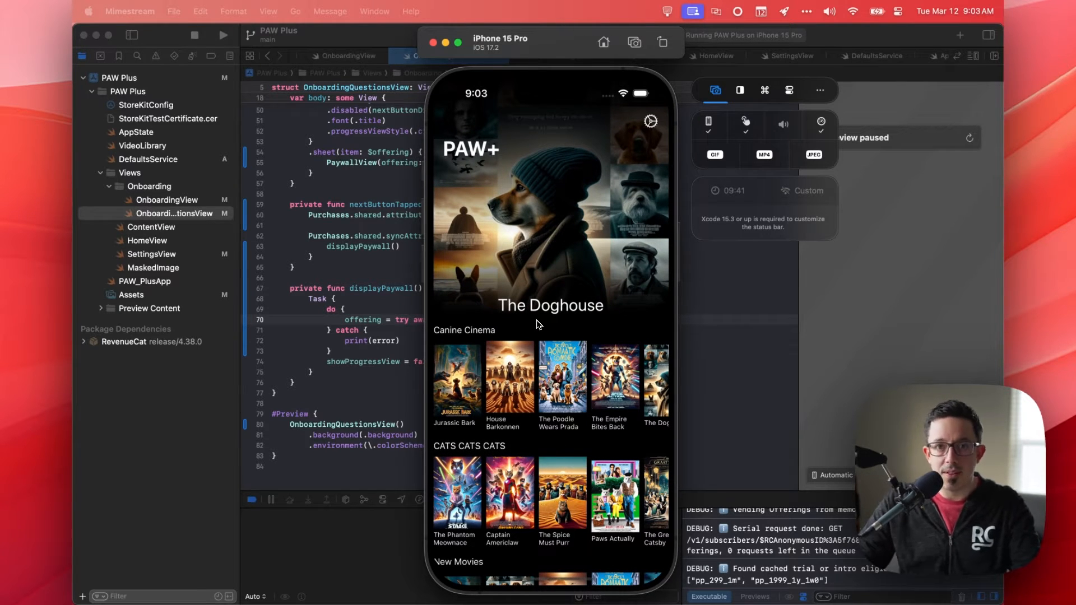
mouse_move(529, 286)
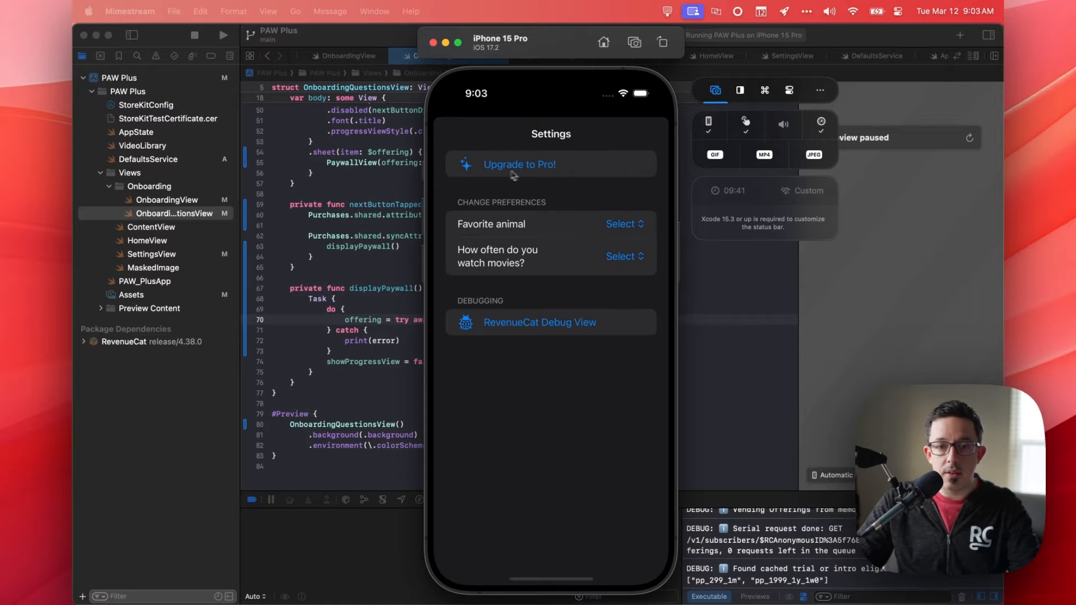
click(519, 164)
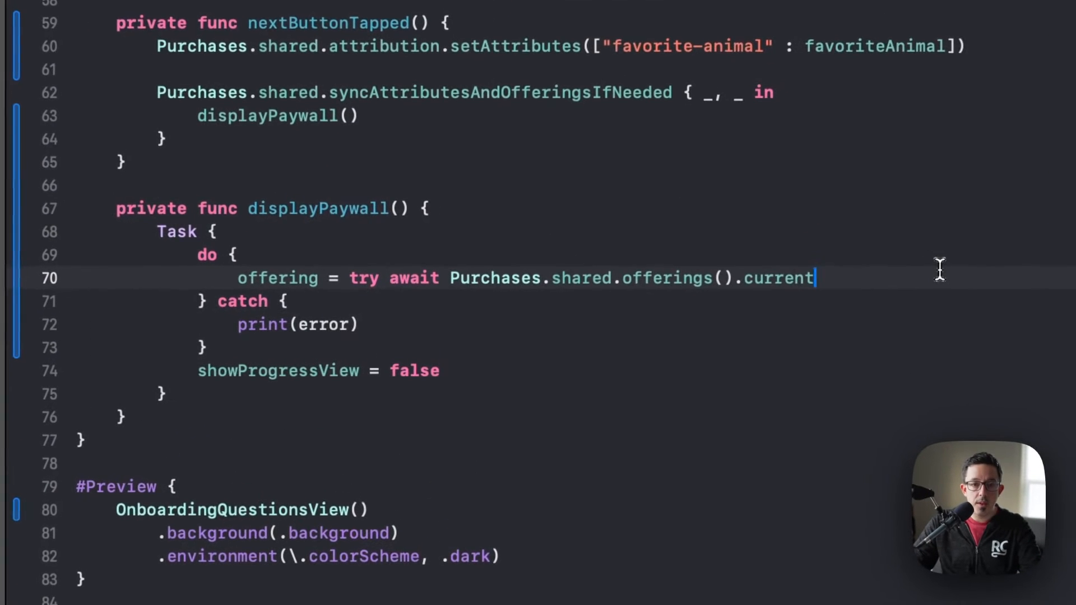
mouse_move(886, 240)
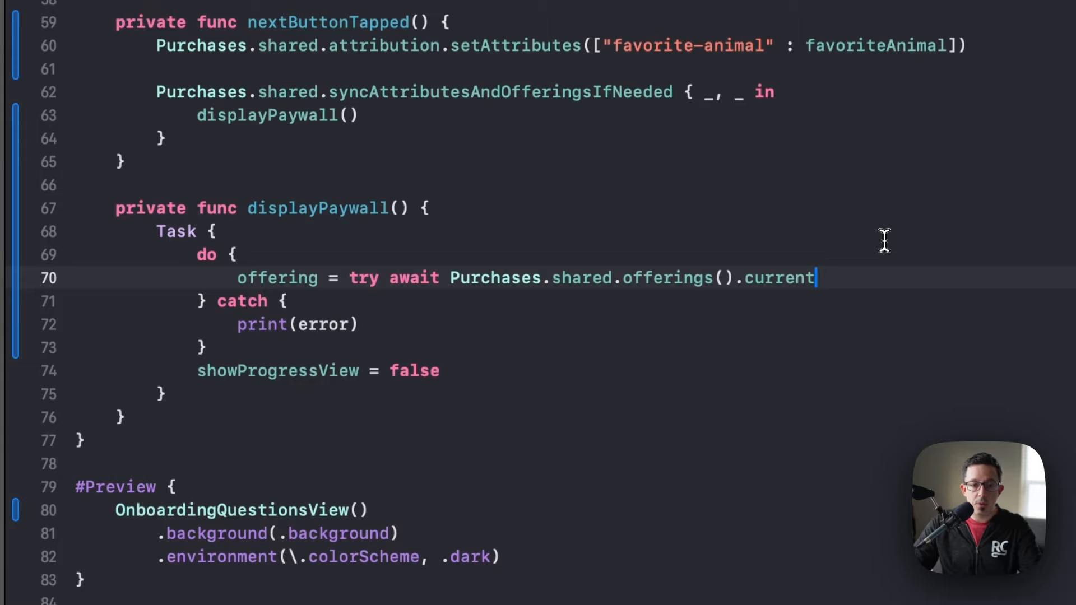
double_click(316, 209)
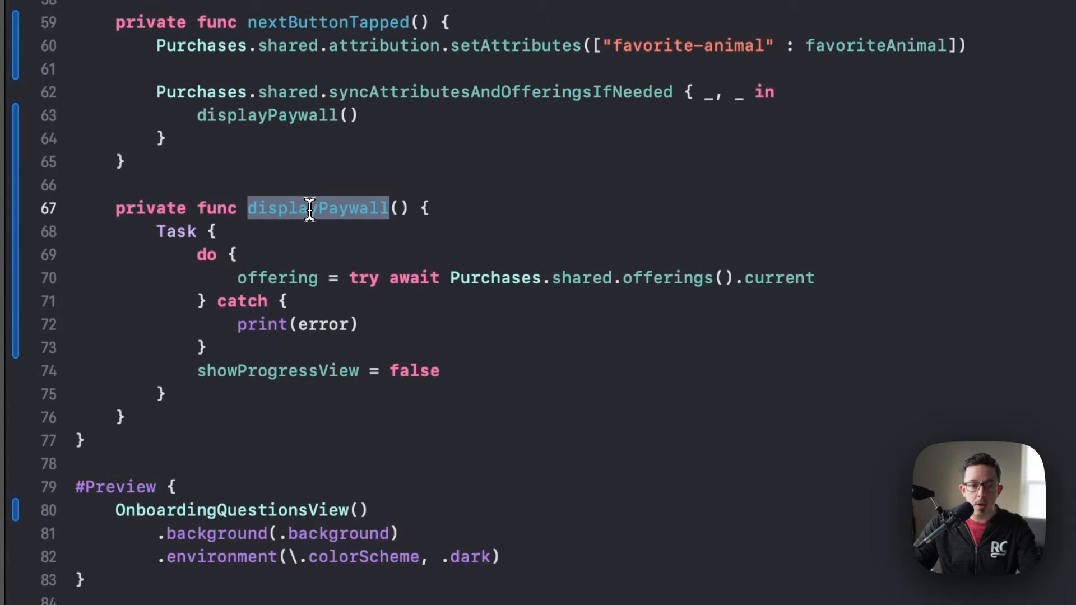
mouse_move(331, 290)
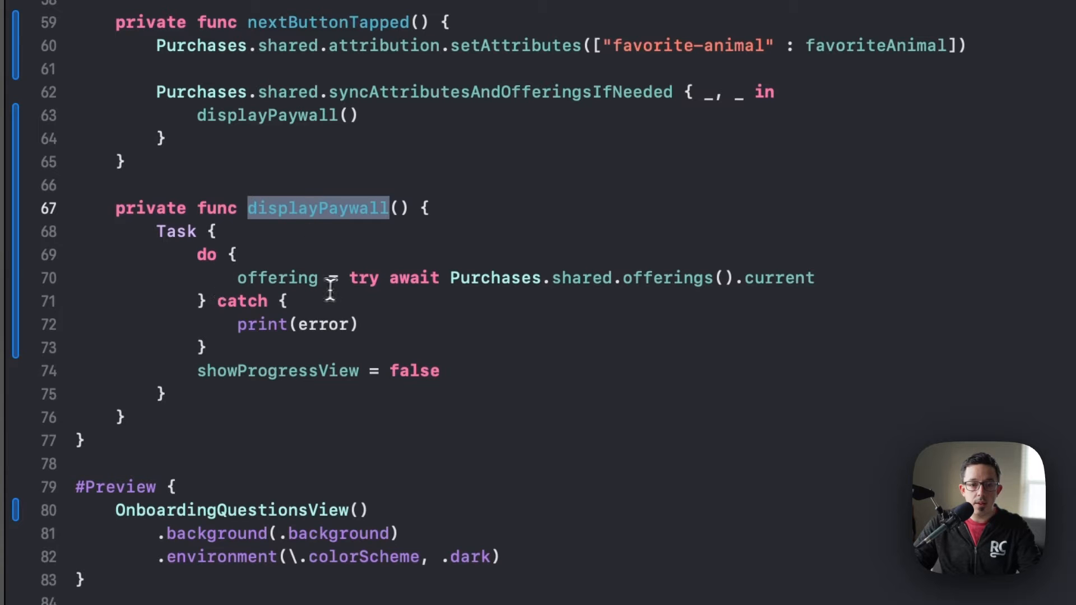
mouse_move(448, 278)
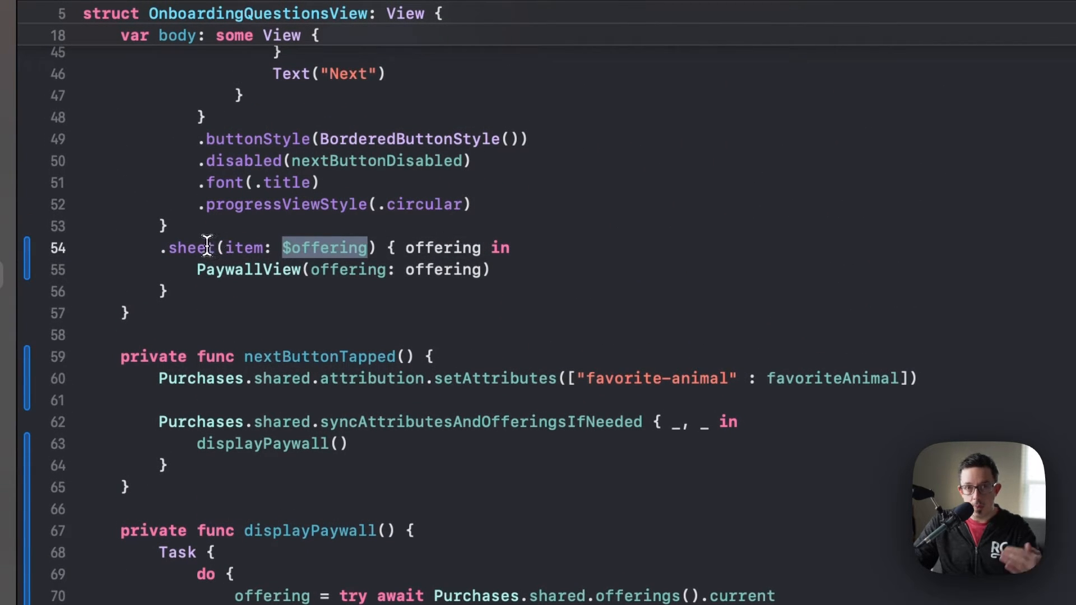
click(197, 269)
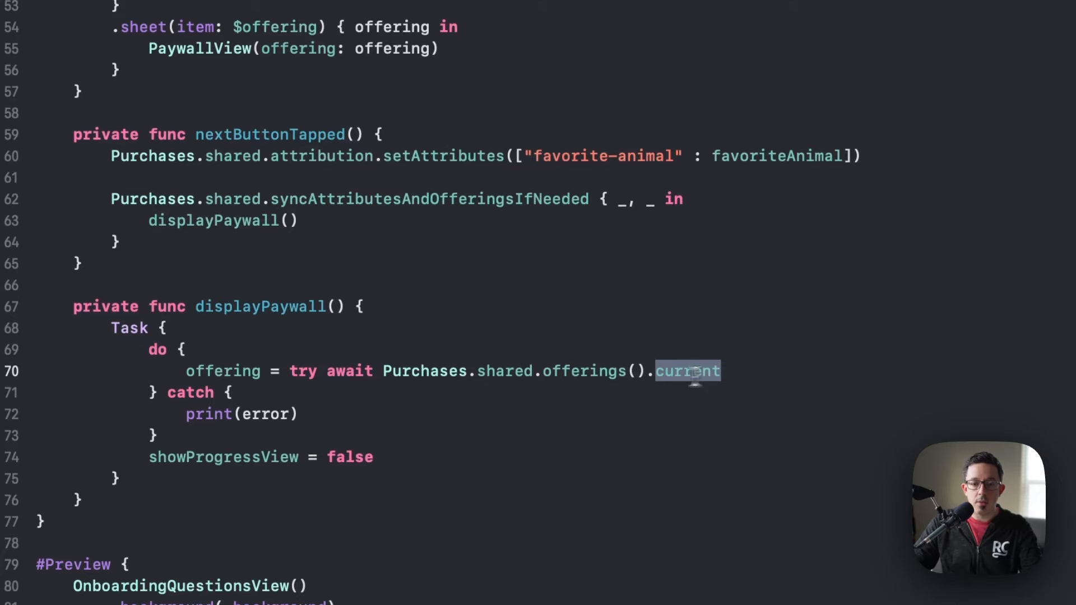
scroll(down, 3)
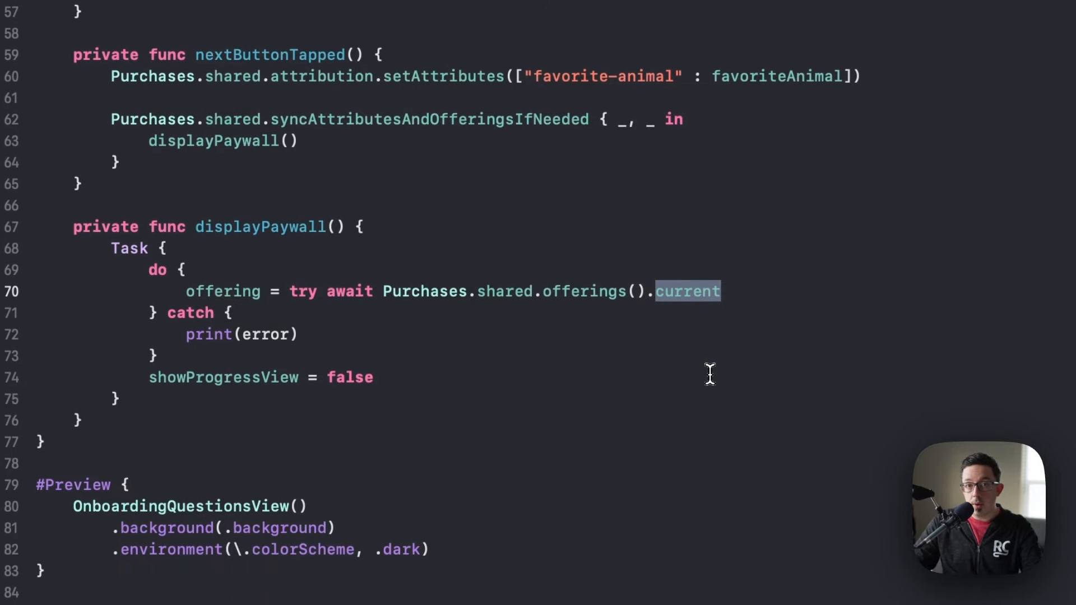
mouse_move(674, 343)
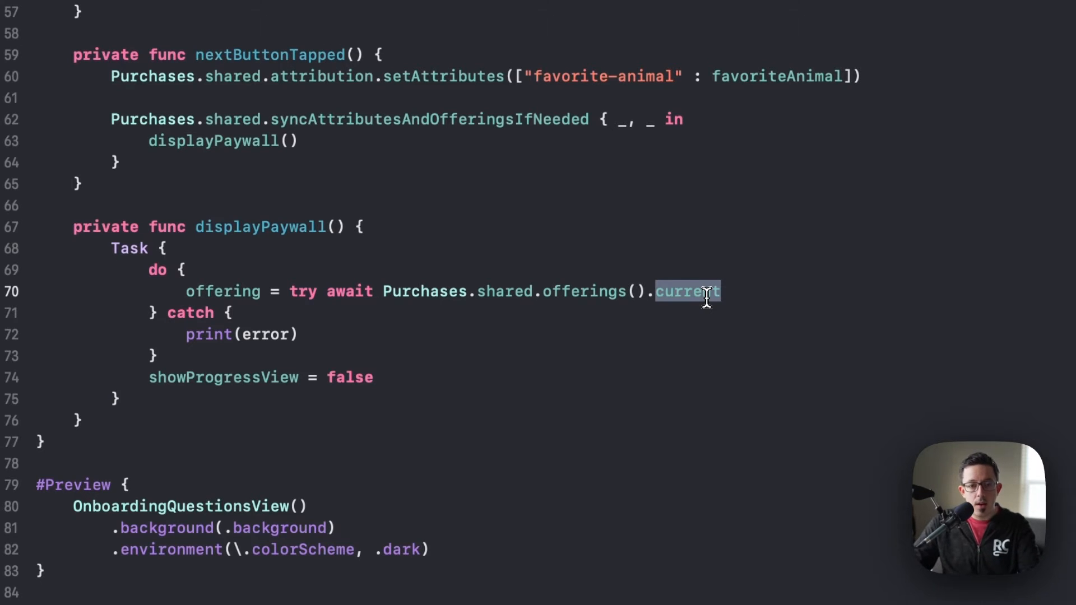
click(703, 291)
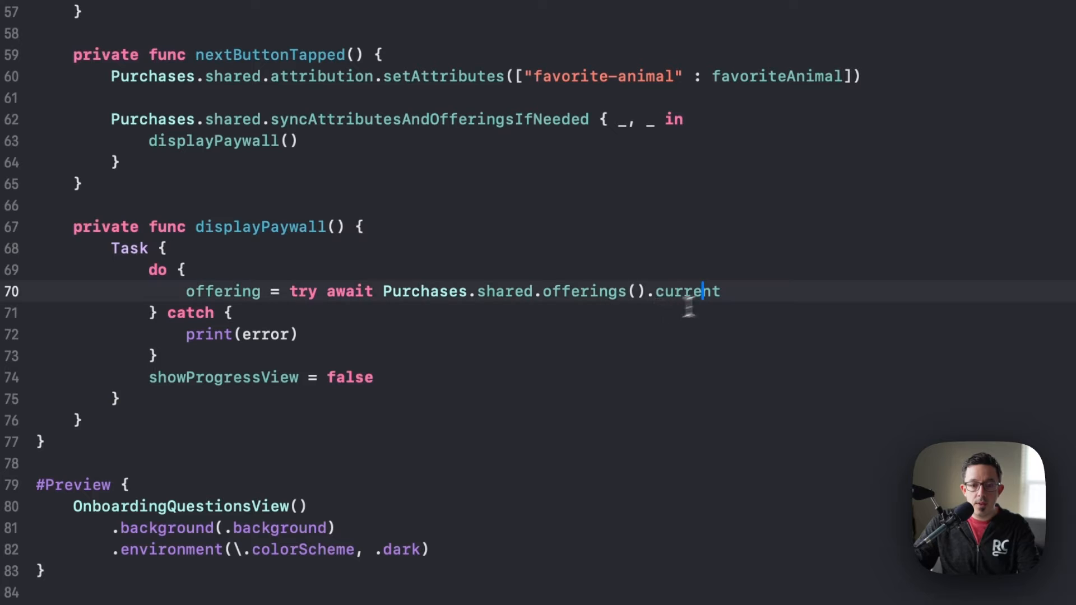
mouse_move(734, 311)
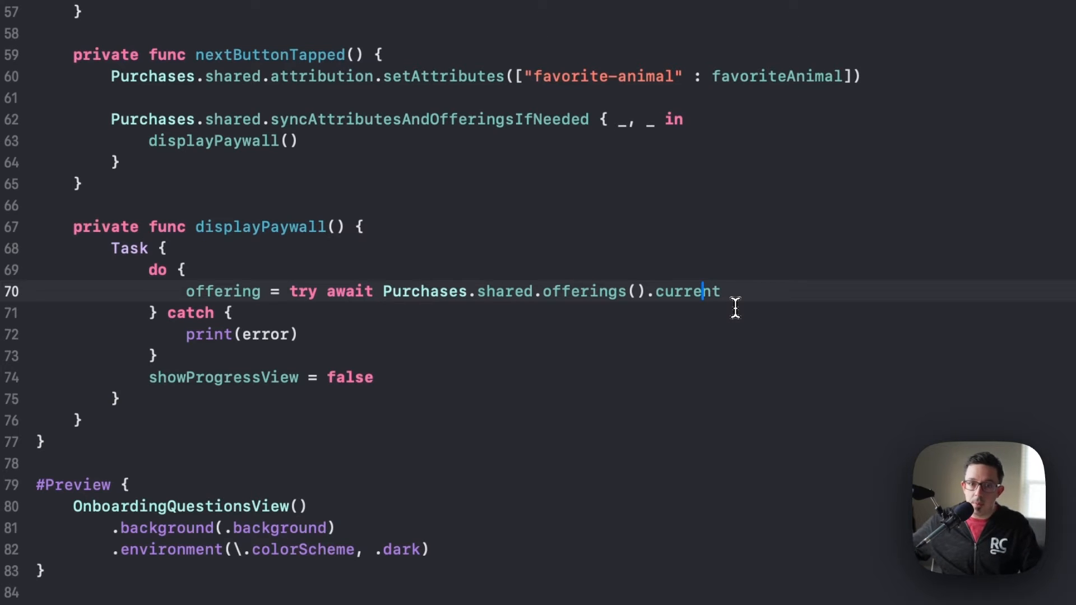
mouse_move(676, 292)
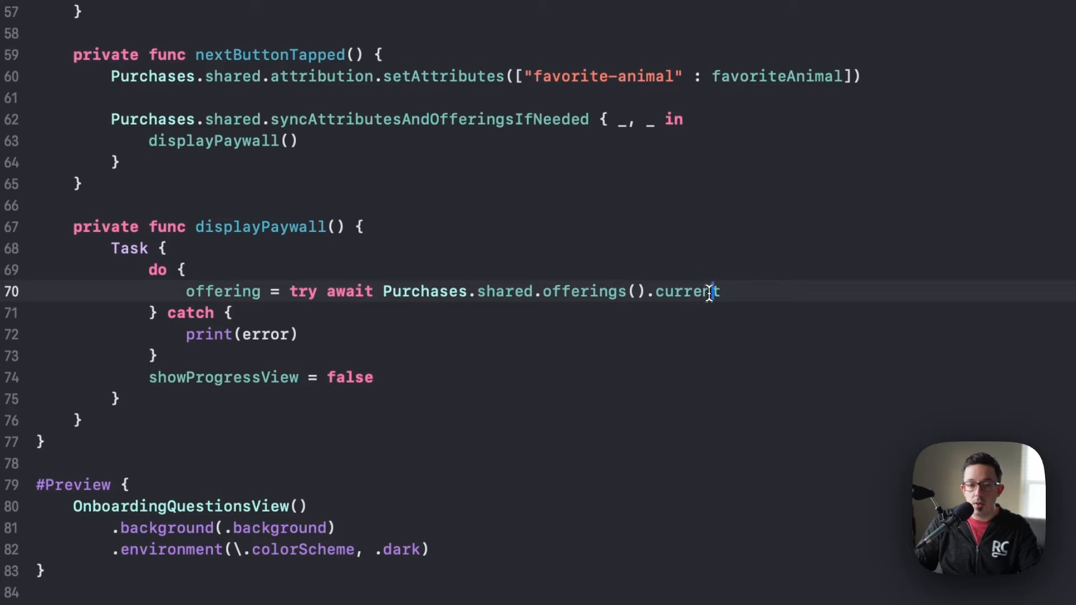
- Replace .current with currentOffering(forPlacement: "onboarding") in displayPaywall
key(backspace)
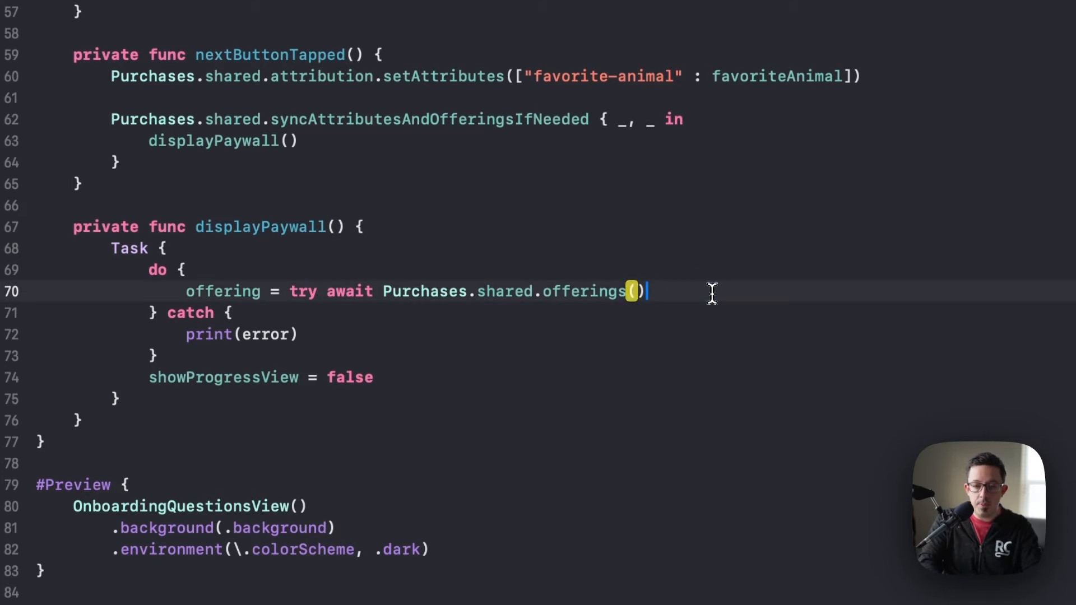
text(.c)
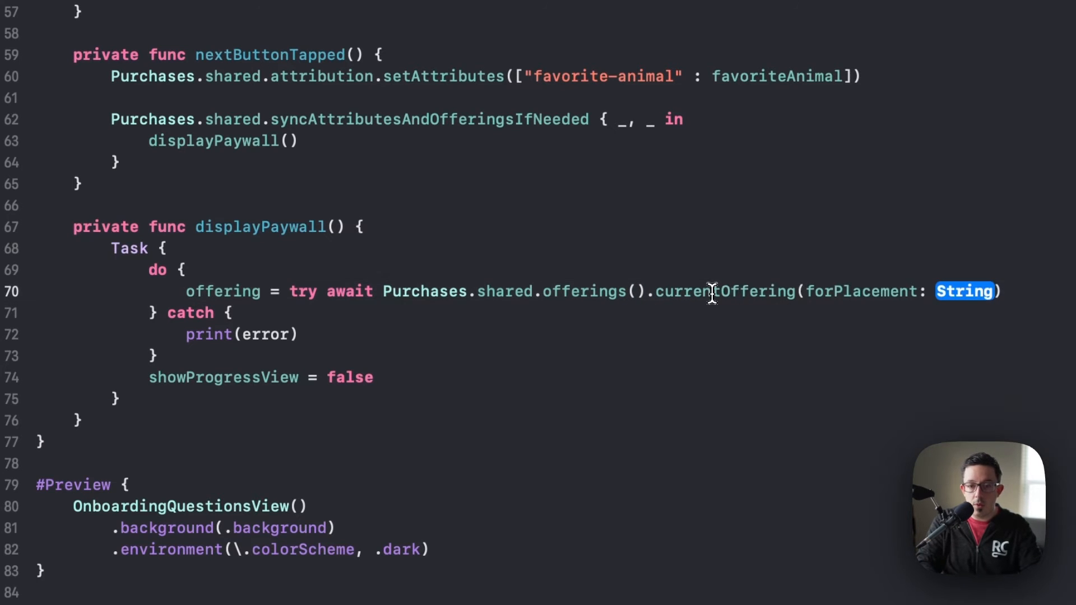
text(")
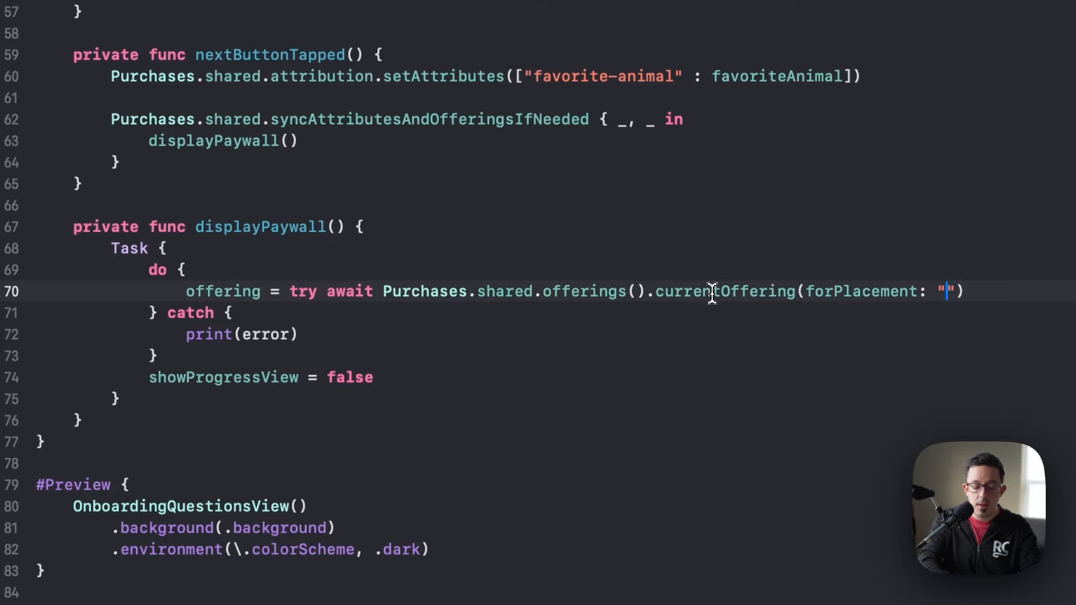
text(onboarding)
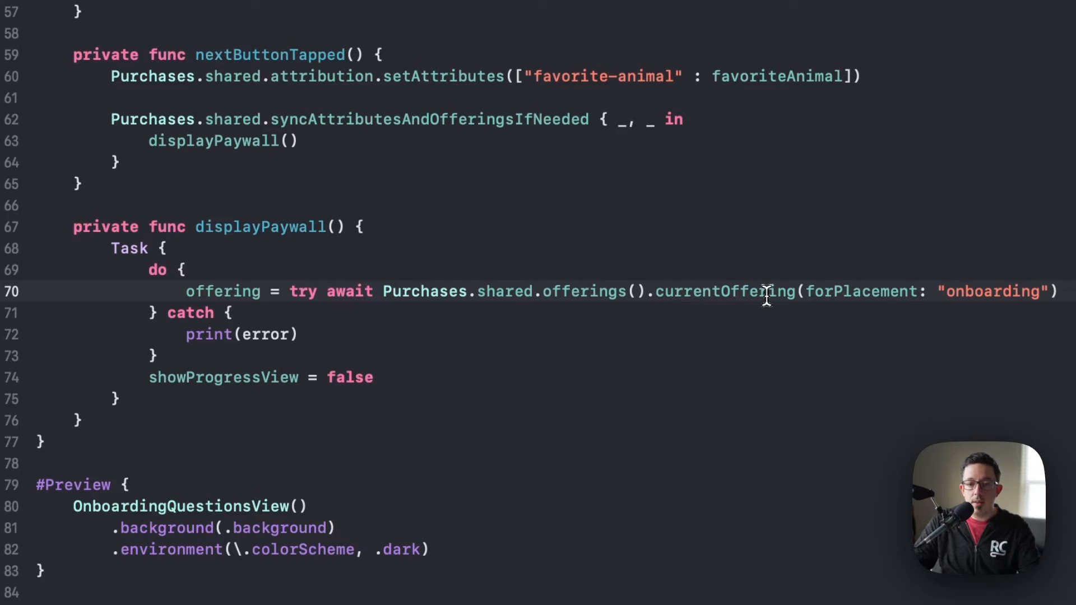
double_click(990, 291)
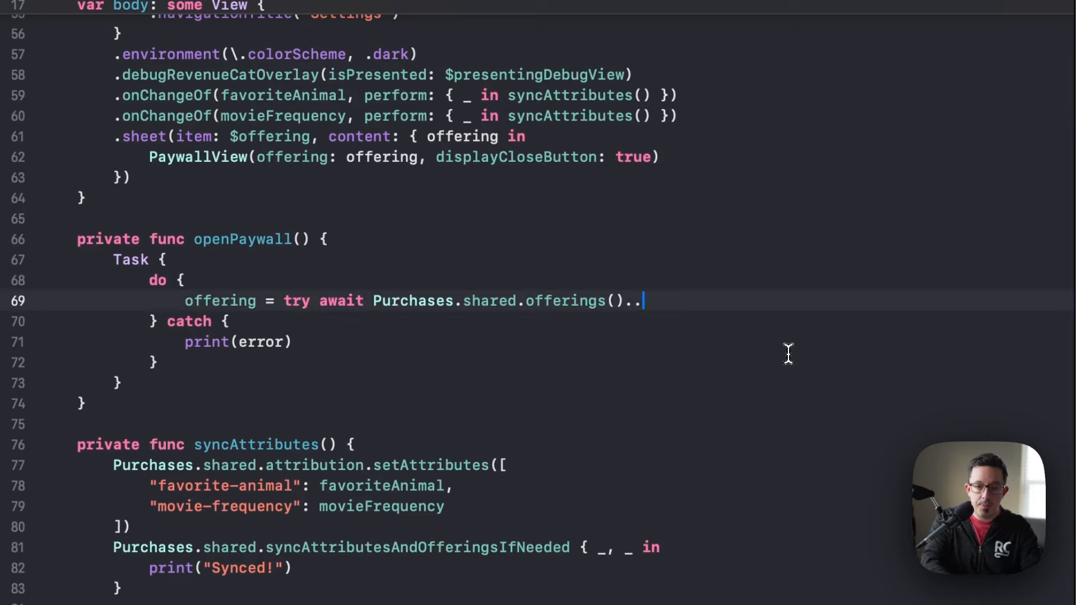
- Use currentOffering(forPlacement: "settings") in the Settings screen's openPaywall
text(currentOffering(forPlacement: ")
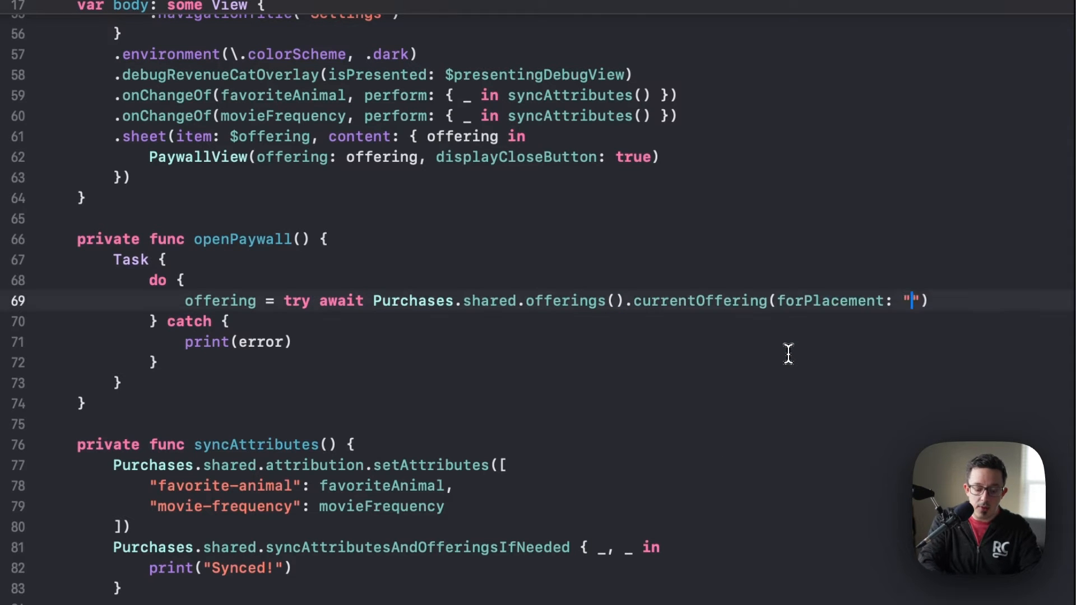
text(settings)
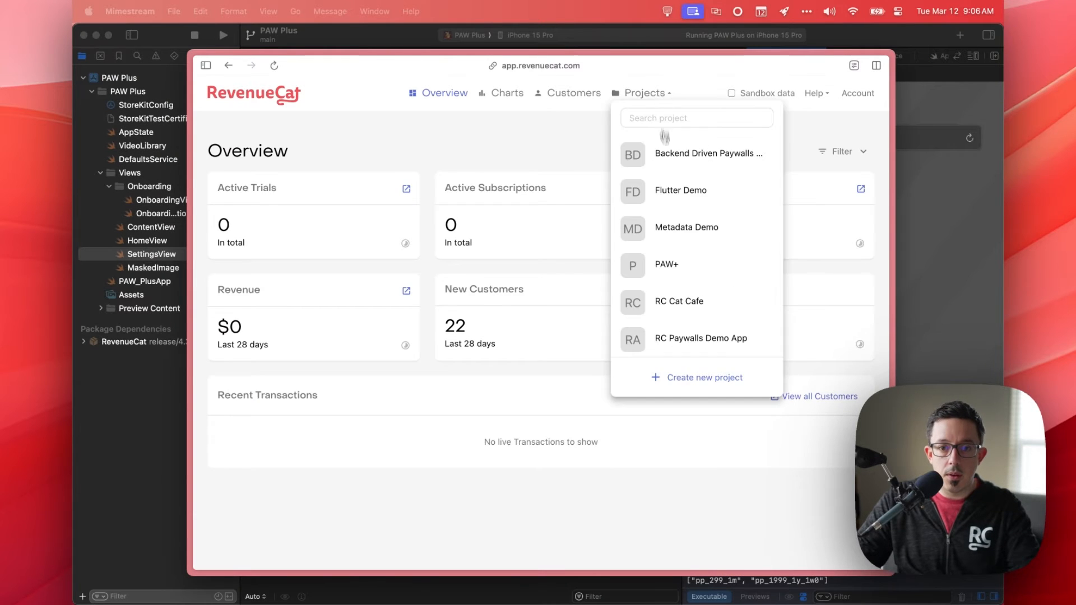
- Select the PAW+ project and go to its Targeting rules
click(666, 264)
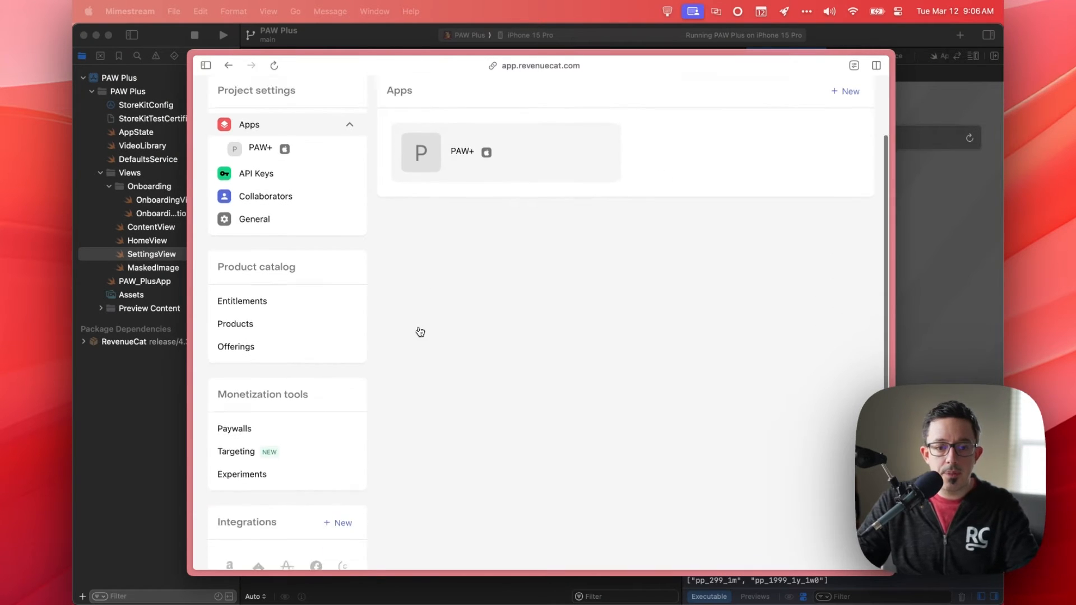
click(235, 452)
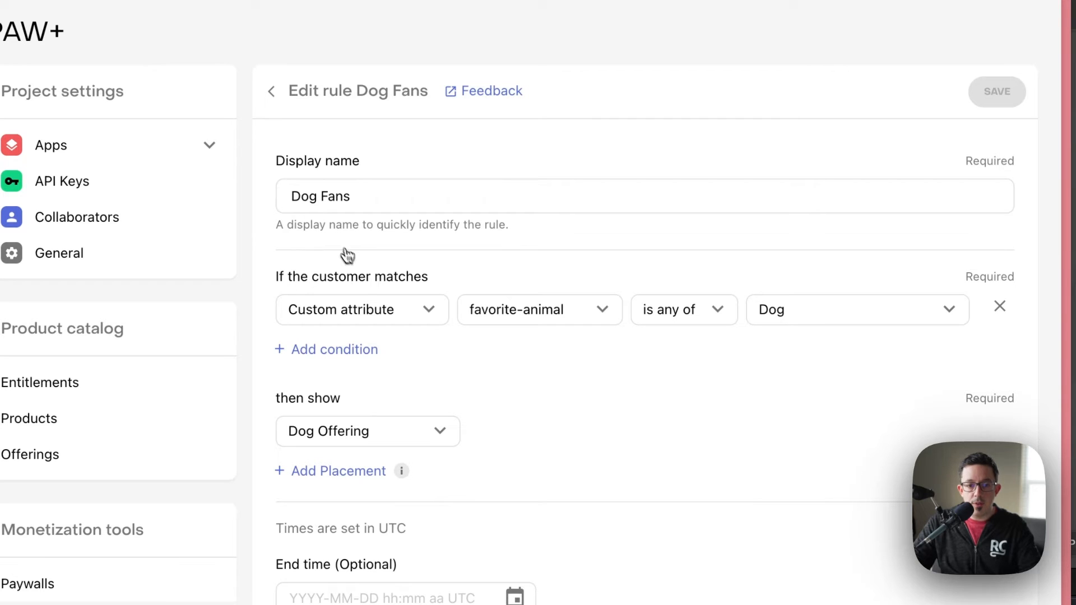
mouse_move(506, 319)
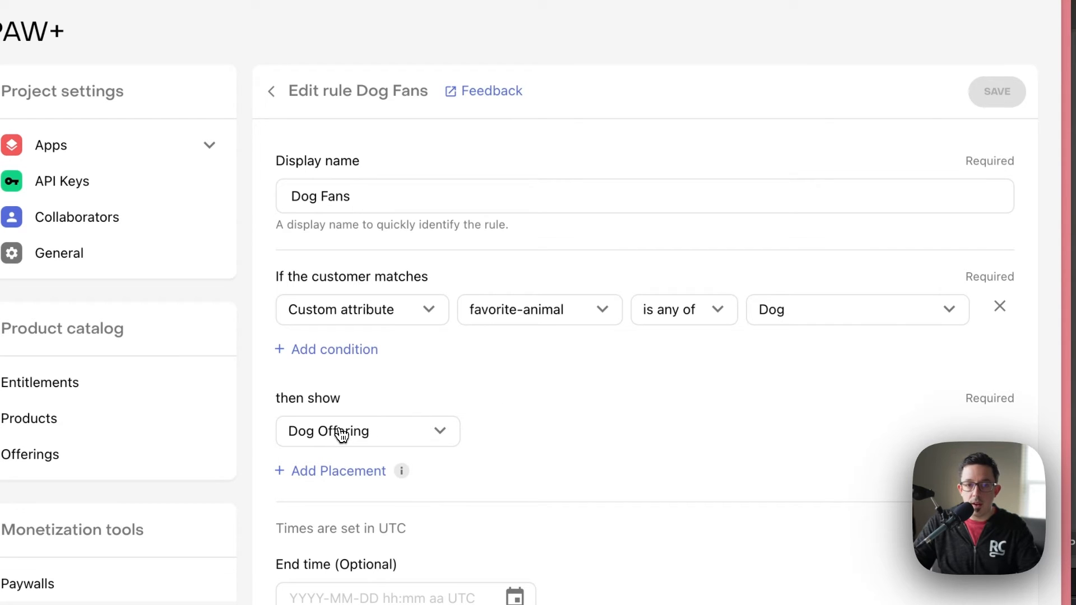
mouse_move(483, 402)
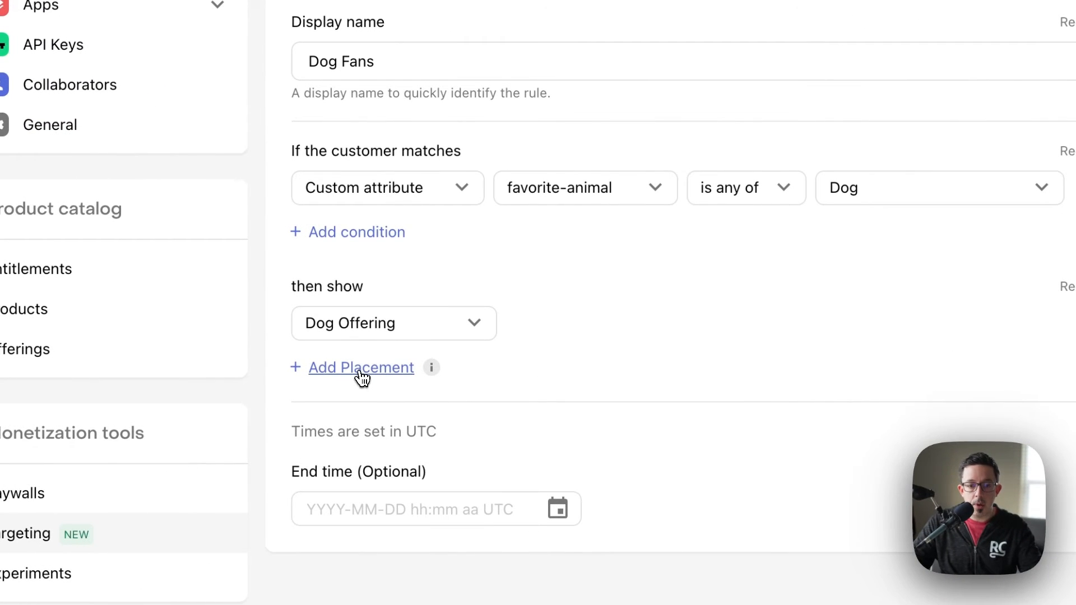
- Add an "onboarding" placement to Dog Fans that shows Dog Offering
click(361, 368)
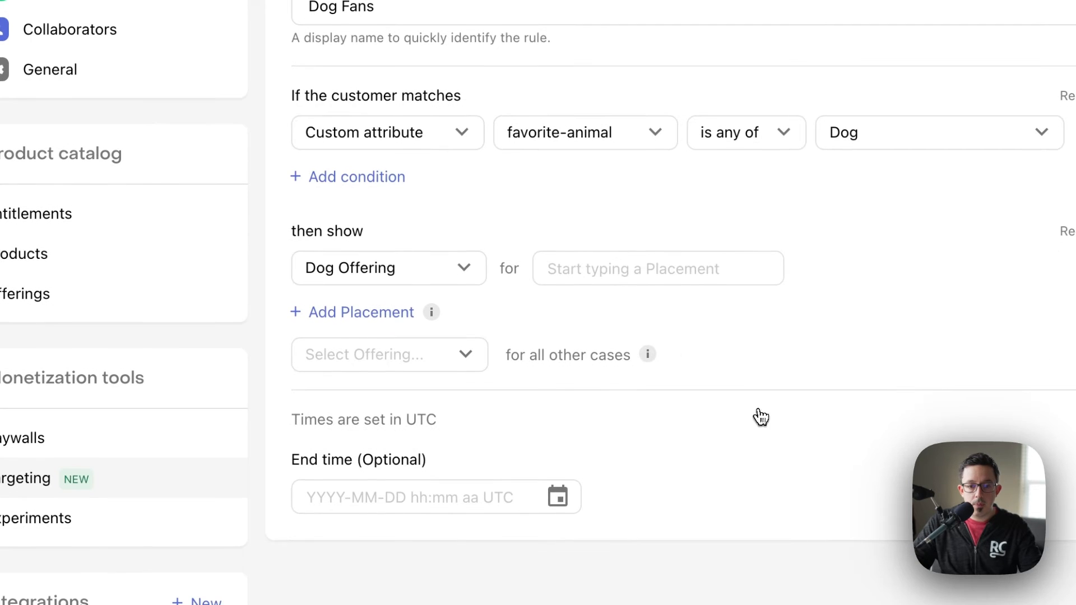
mouse_move(312, 238)
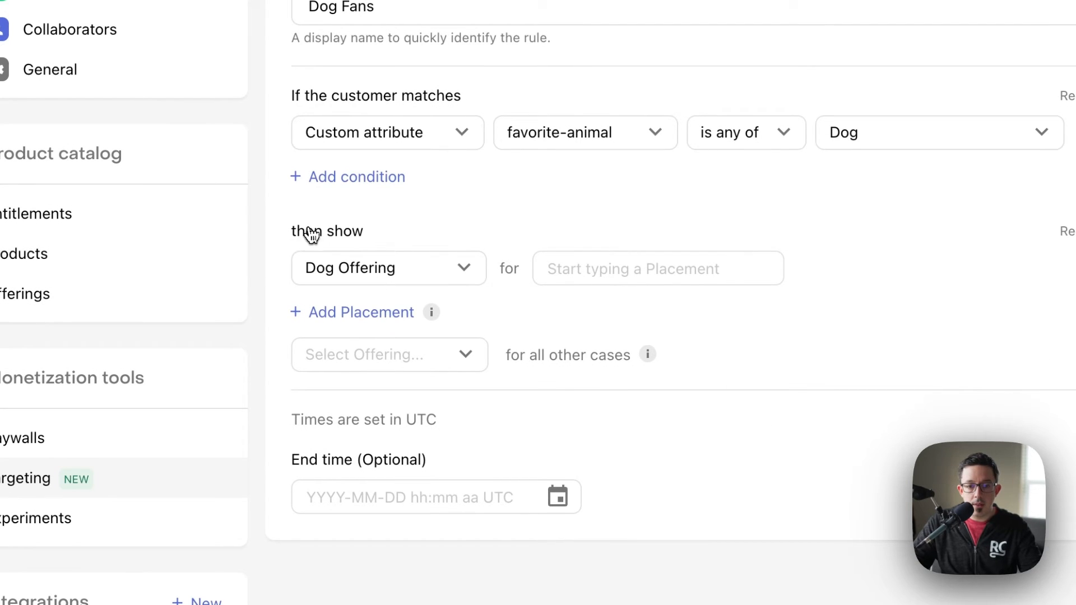
mouse_move(581, 275)
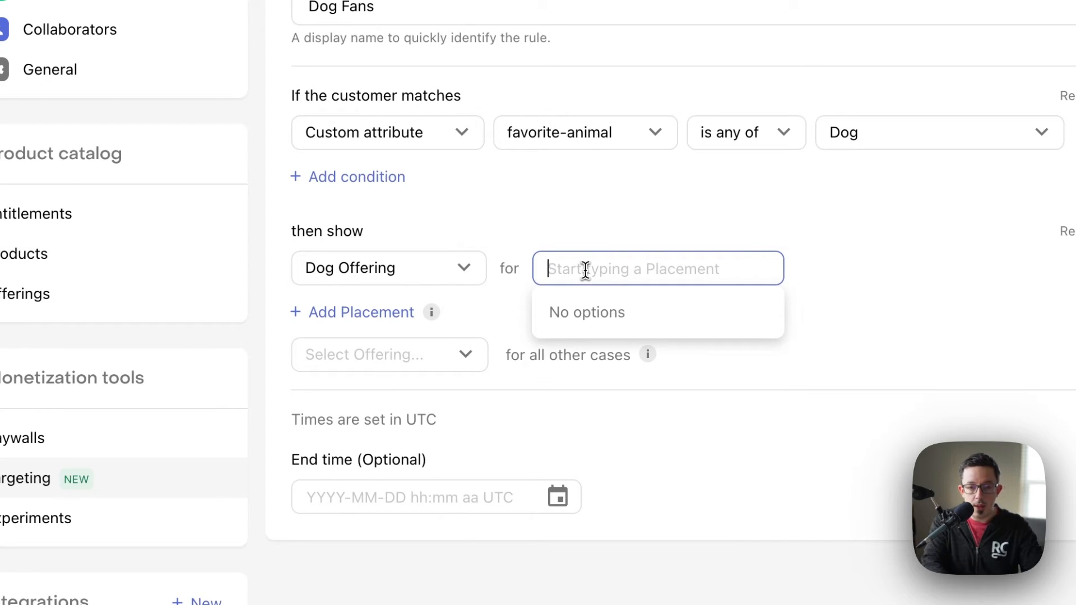
text(onboarding)
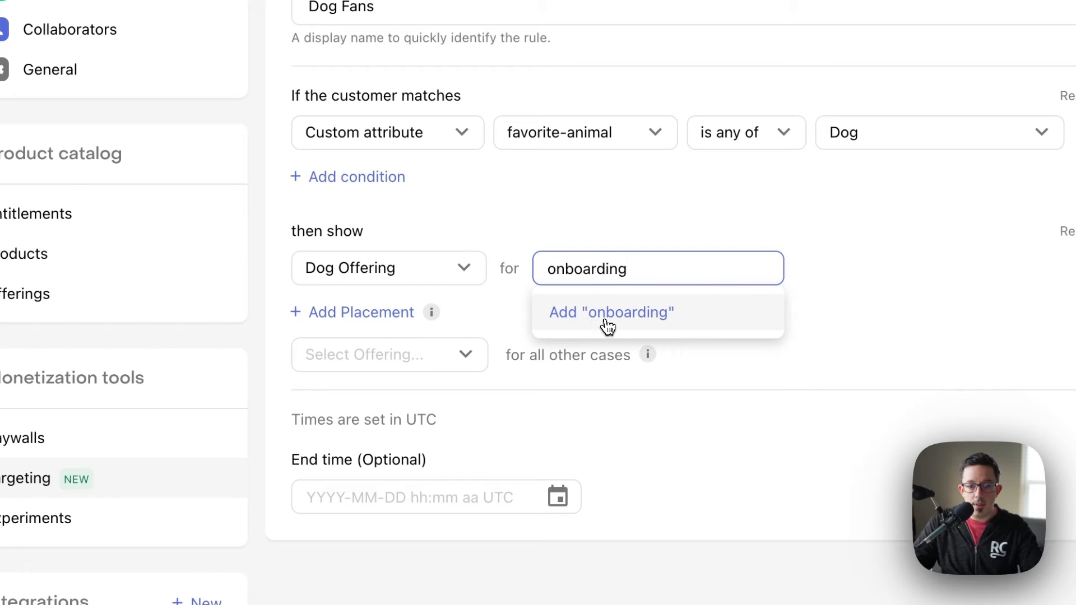
click(612, 312)
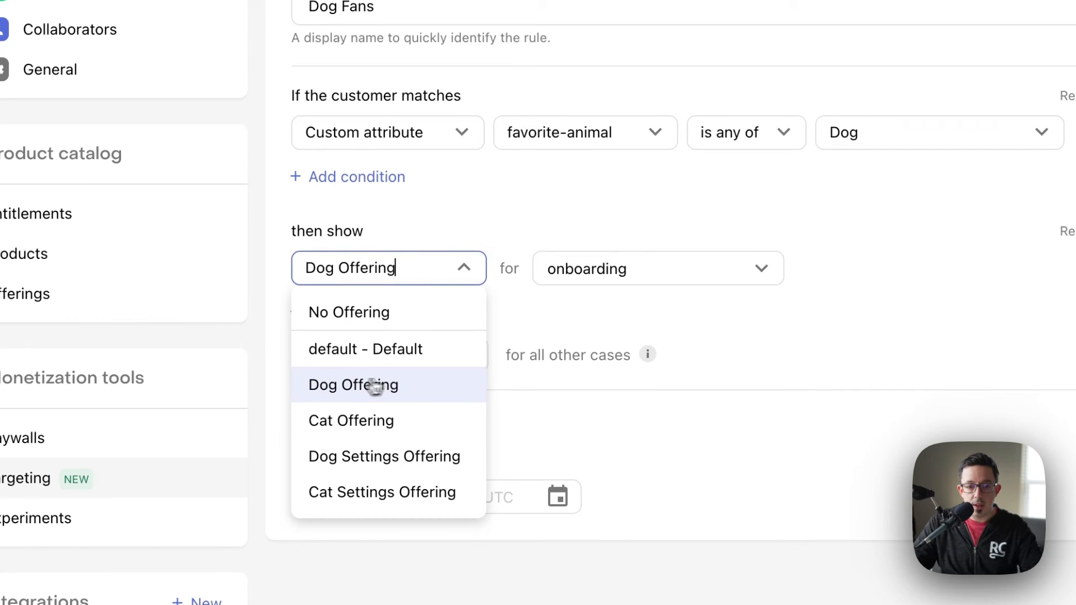
click(354, 384)
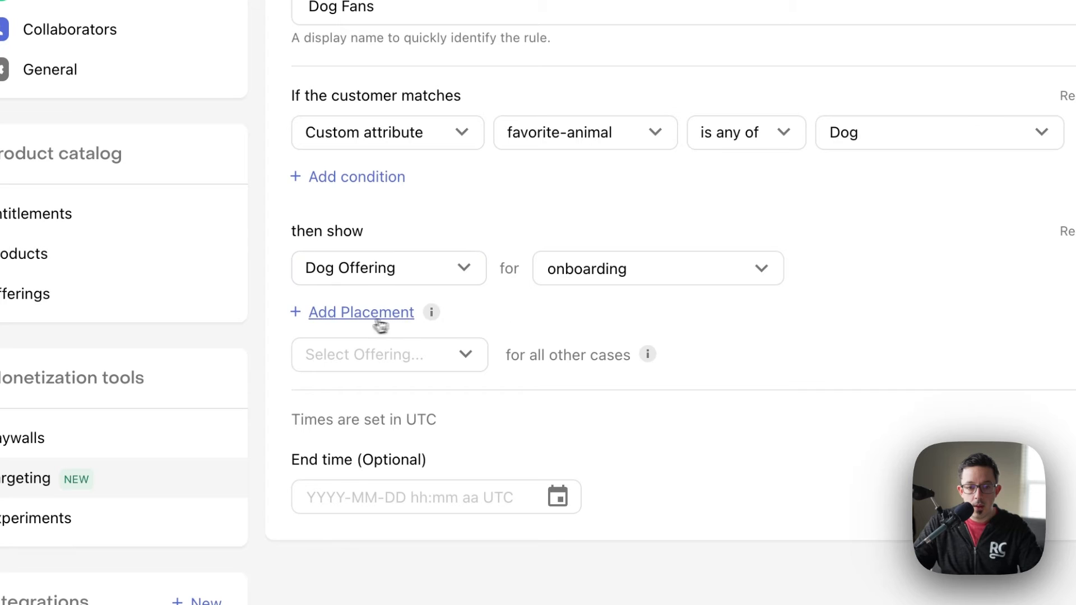
- Add a "settings" placement showing Dog Settings Offering and use default for all other cases
click(361, 312)
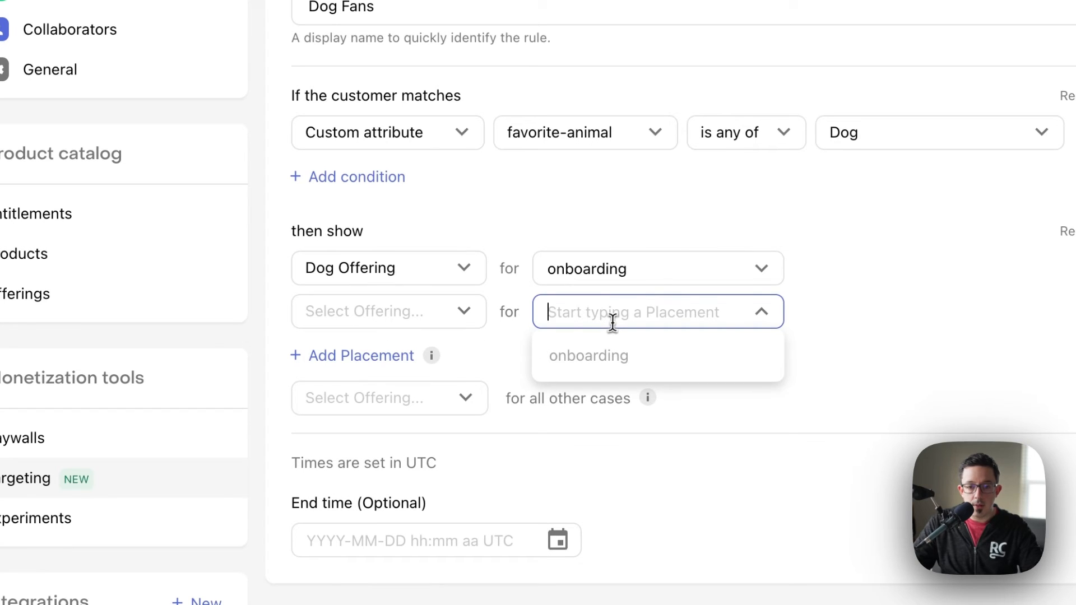
text(settings)
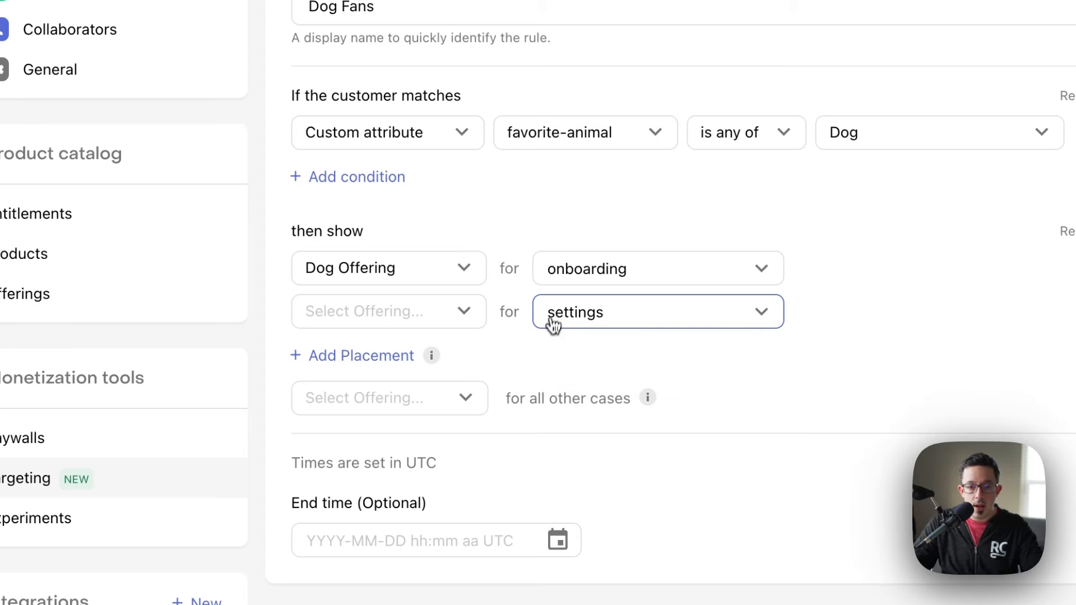
click(388, 312)
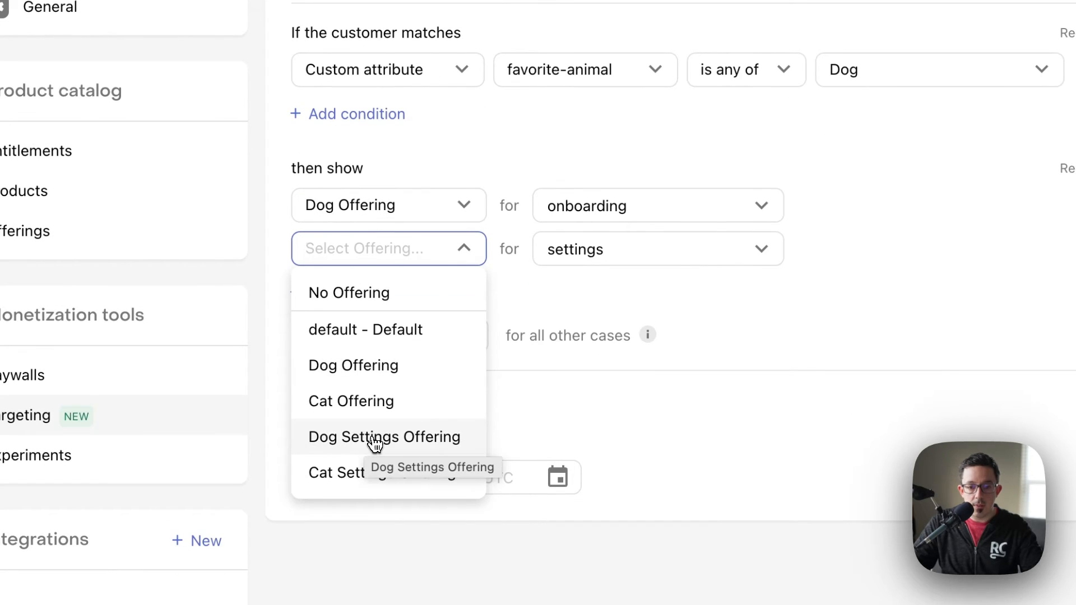
click(383, 435)
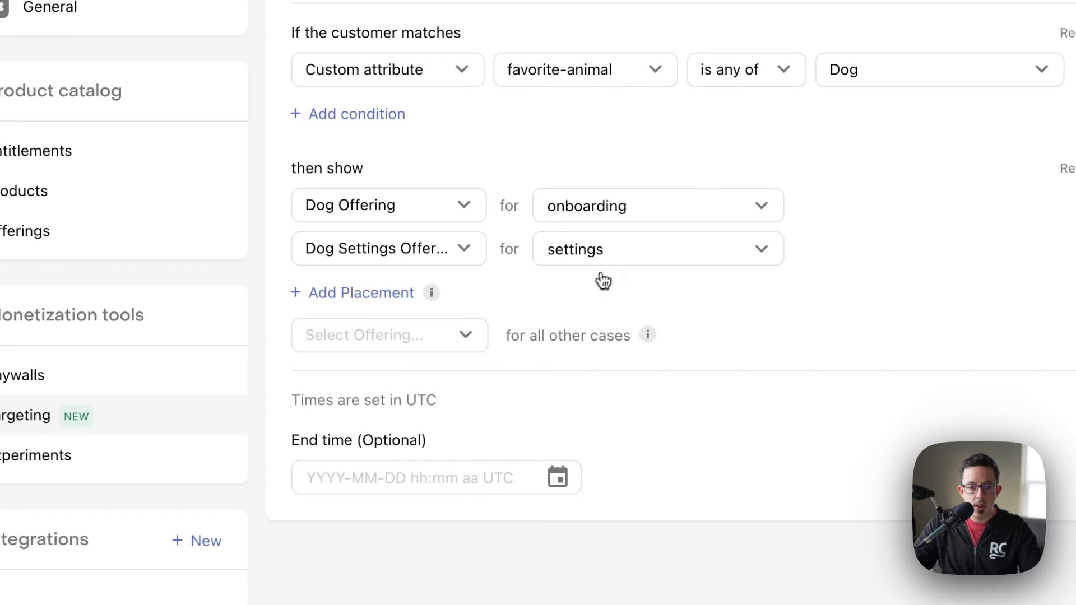
mouse_move(589, 224)
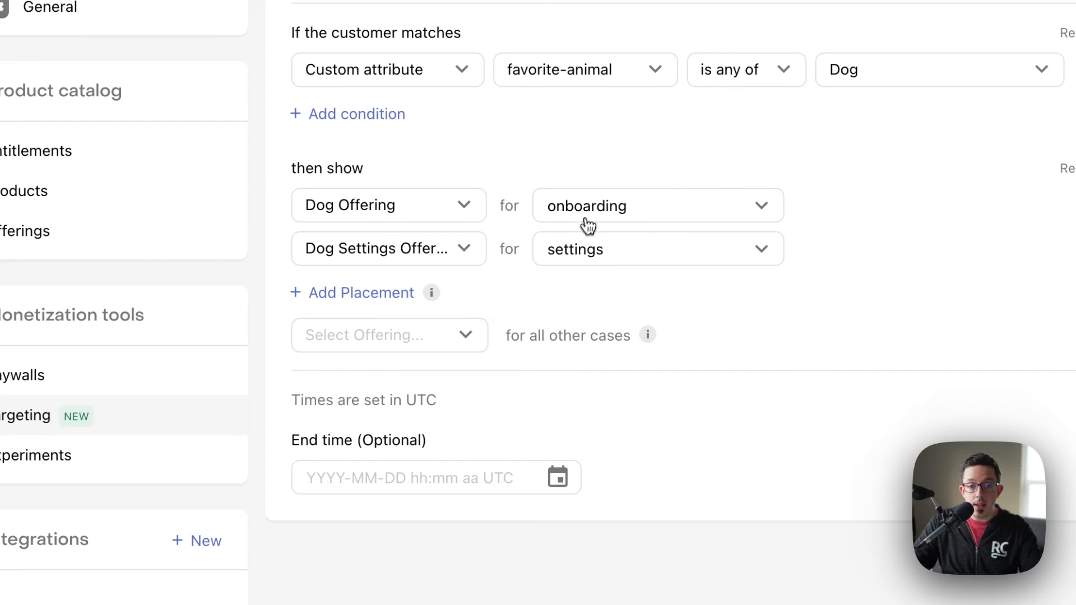
mouse_move(575, 232)
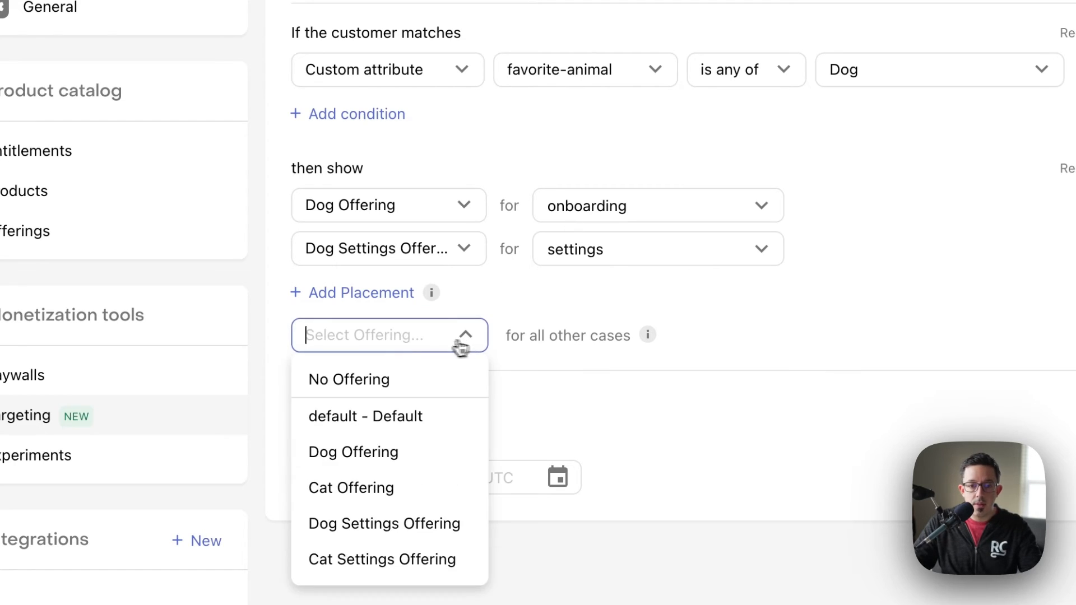
click(365, 415)
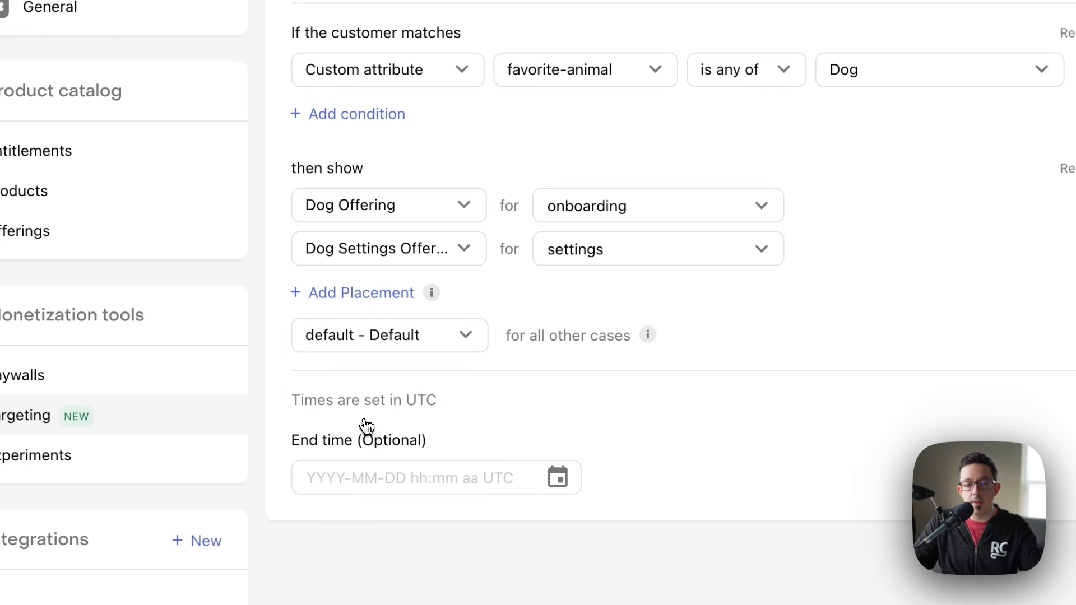
mouse_move(666, 315)
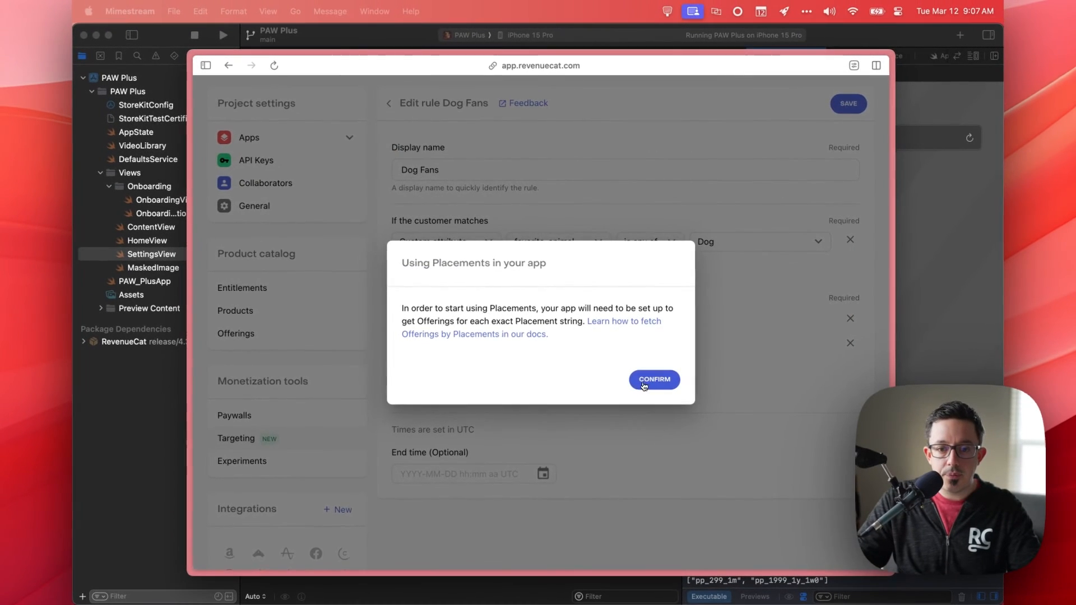
- Save Dog Fans, then set Cat Fans to Cat Offering for onboarding and Cat Settings Offering for settings
click(655, 379)
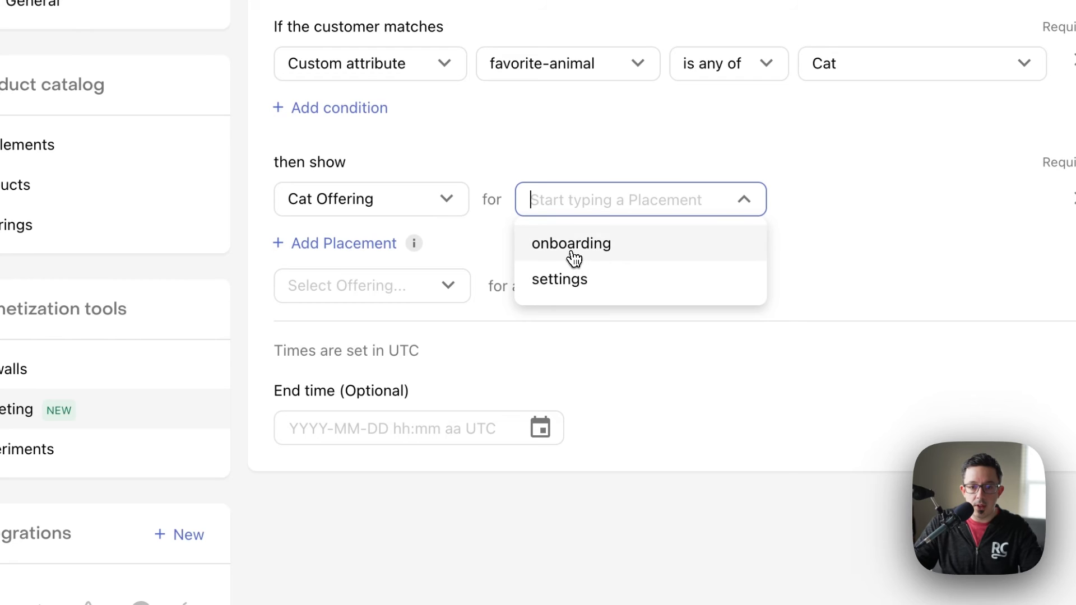
click(570, 245)
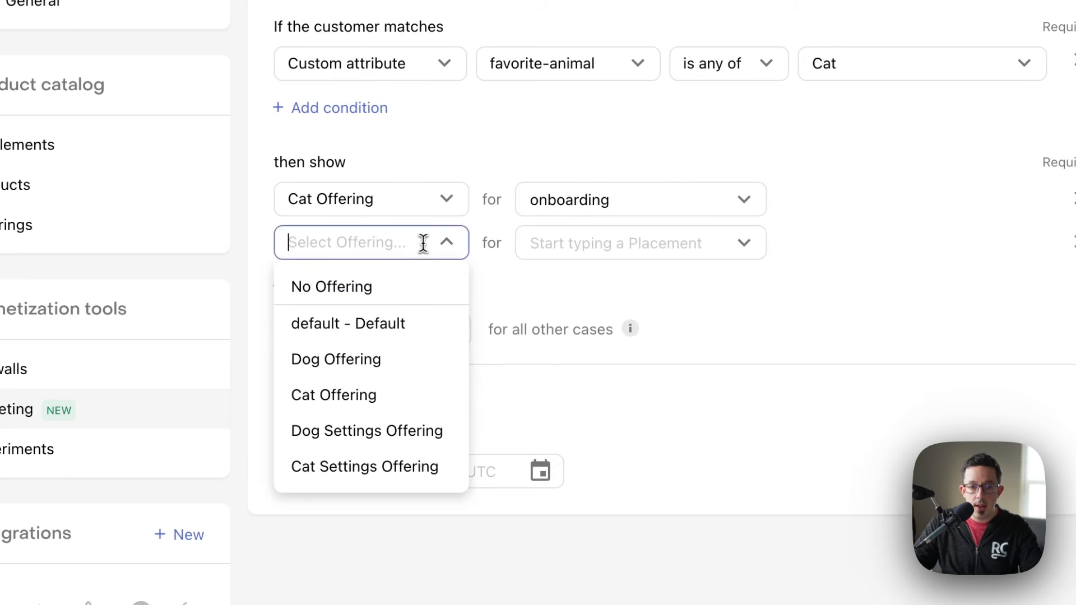
text(settings)
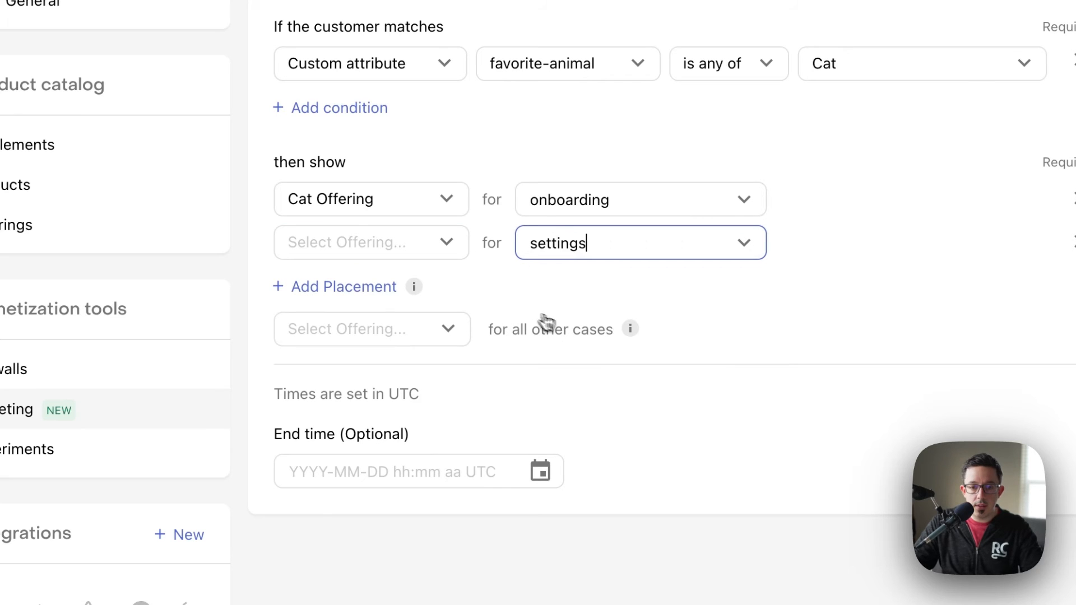
click(370, 242)
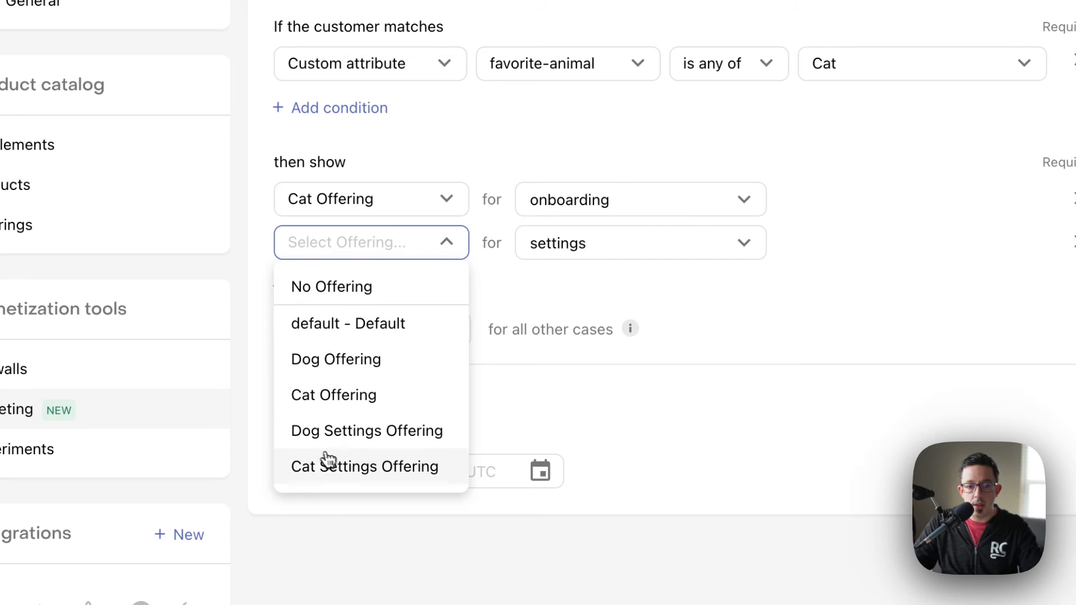
click(364, 467)
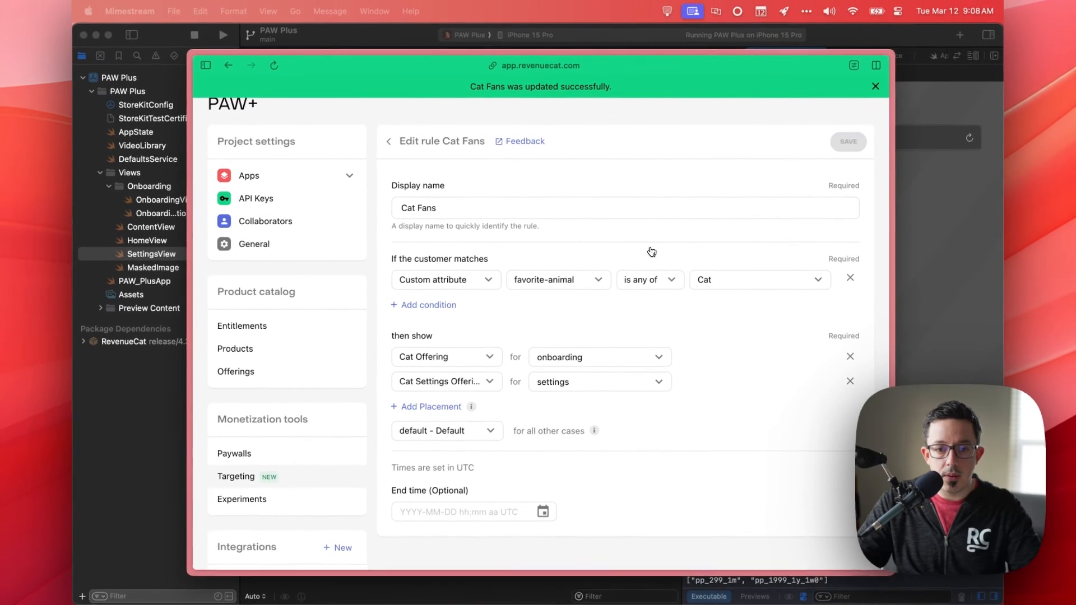
scroll(down, 3)
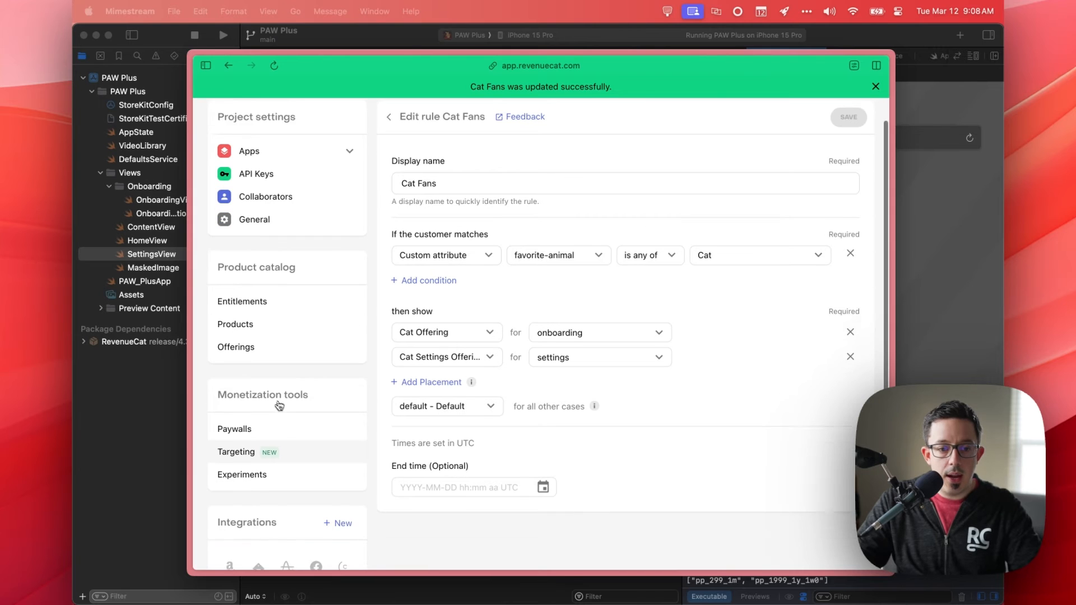
- Preview the Cat and Dog Settings Offering paywalls, then head back toward Xcode
click(235, 428)
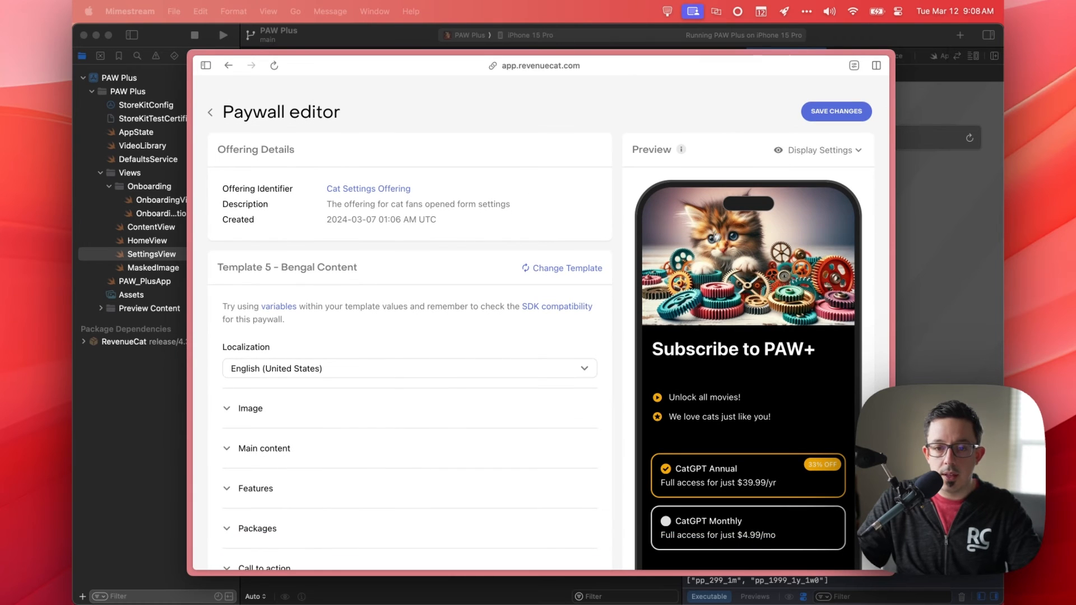
mouse_move(213, 128)
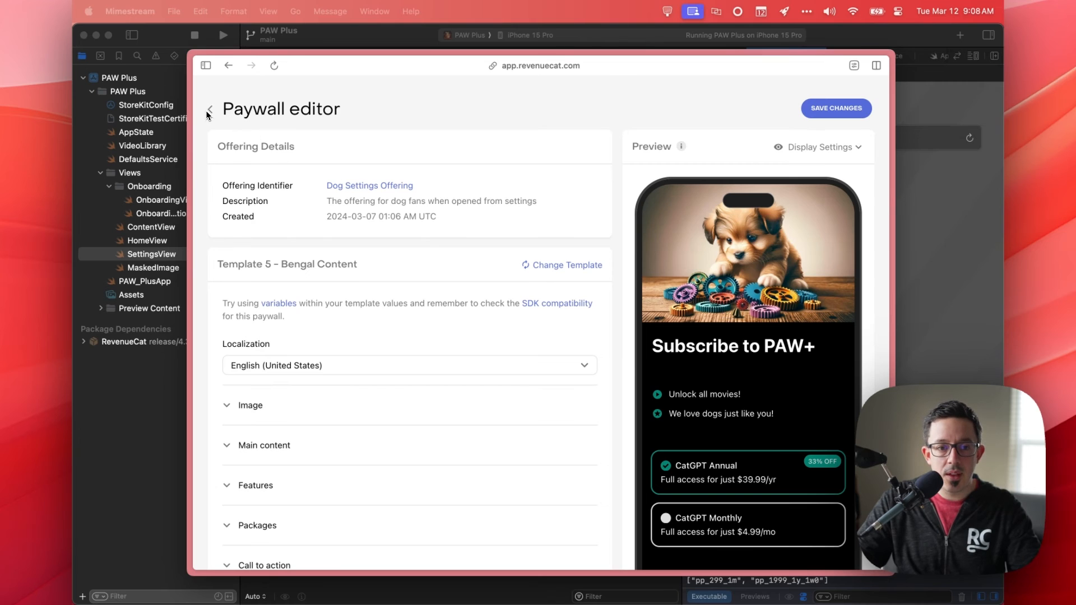
click(210, 110)
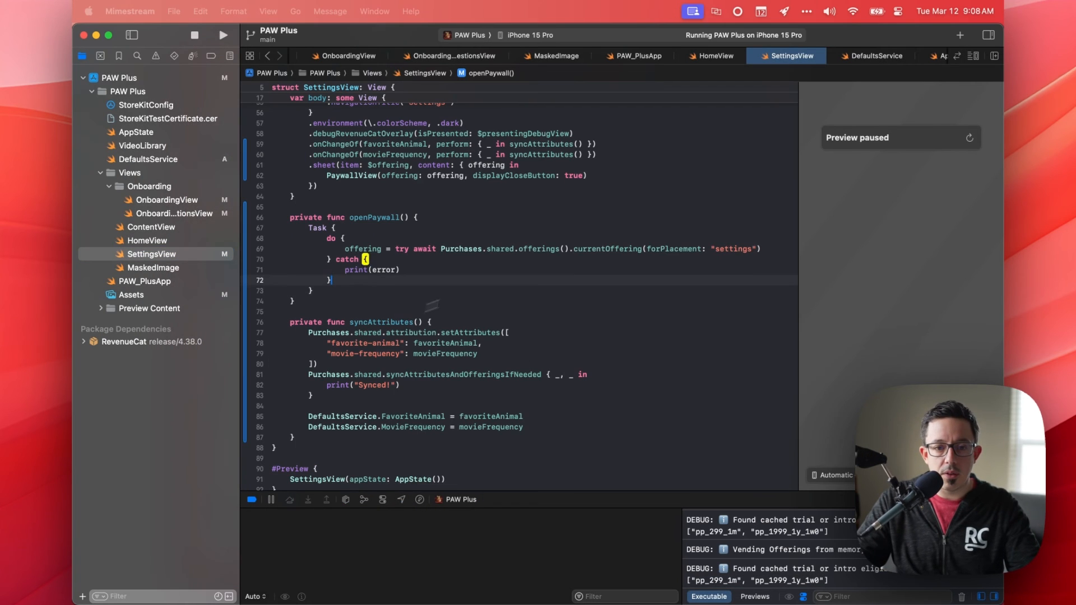
- Rerun the app answering Cat and Often, view the onboarding paywall, then the settings paywall via Upgrade to Pro
click(193, 35)
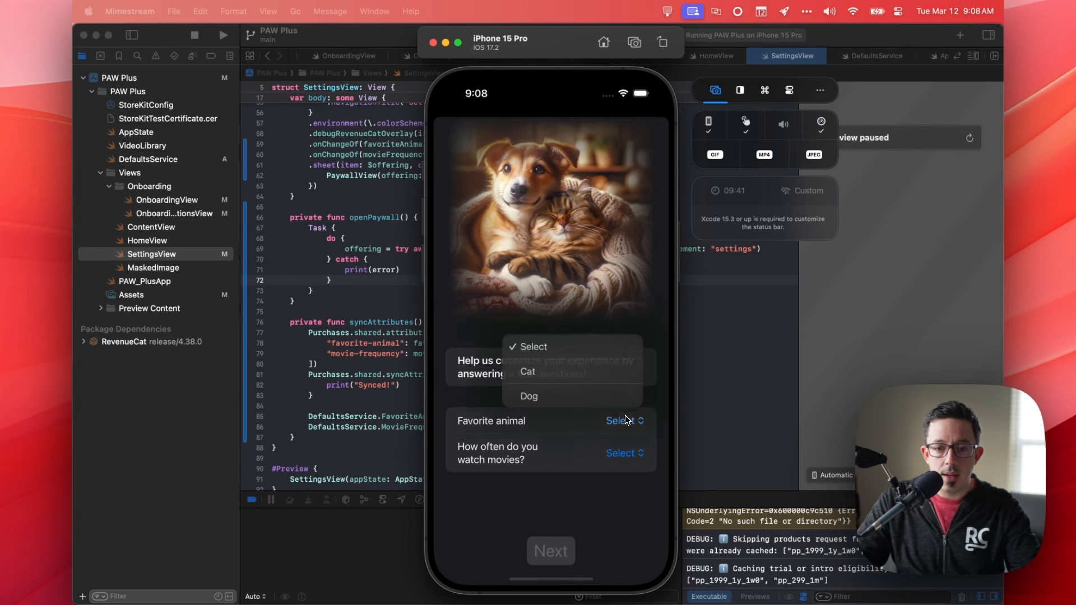
click(527, 371)
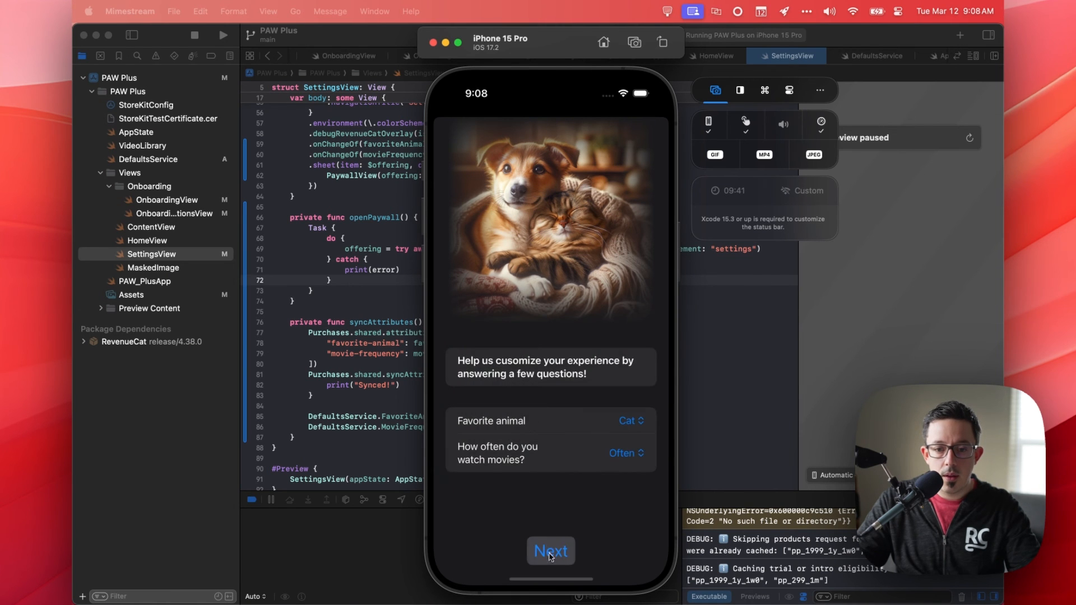
click(550, 550)
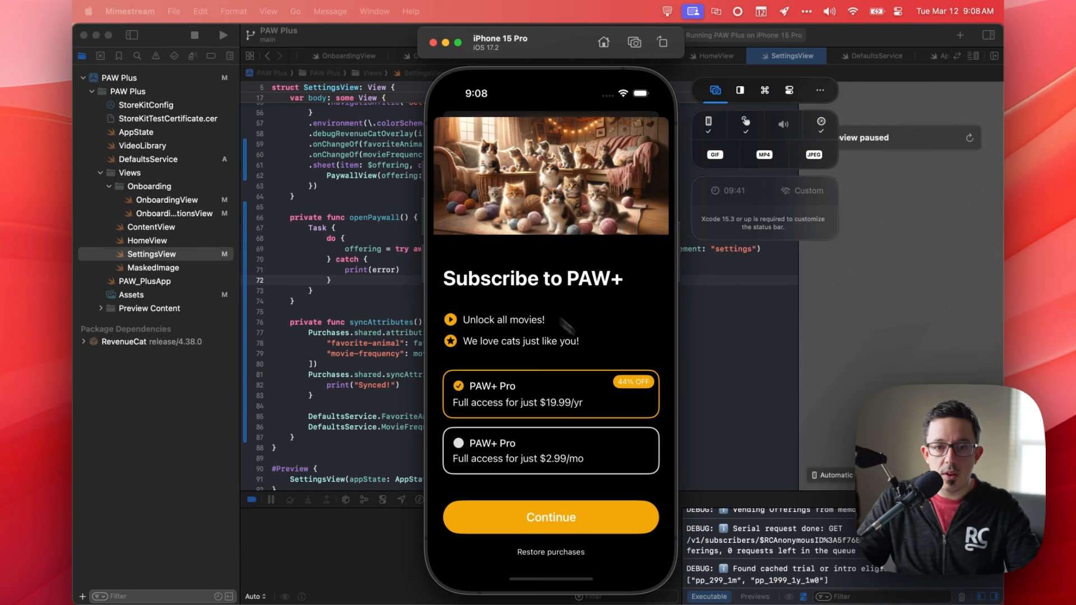
mouse_move(549, 170)
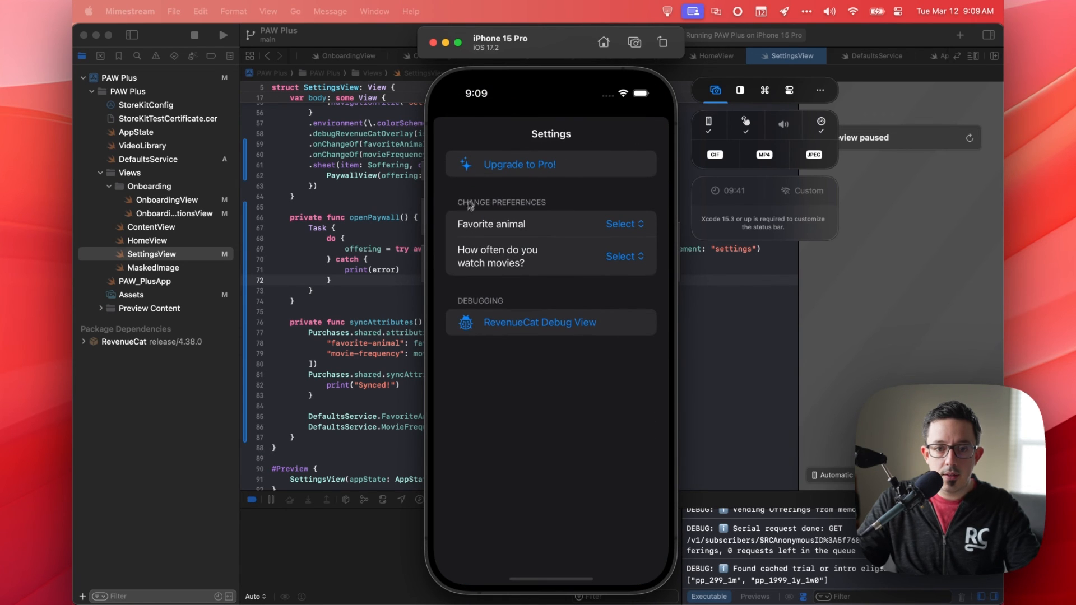
click(519, 163)
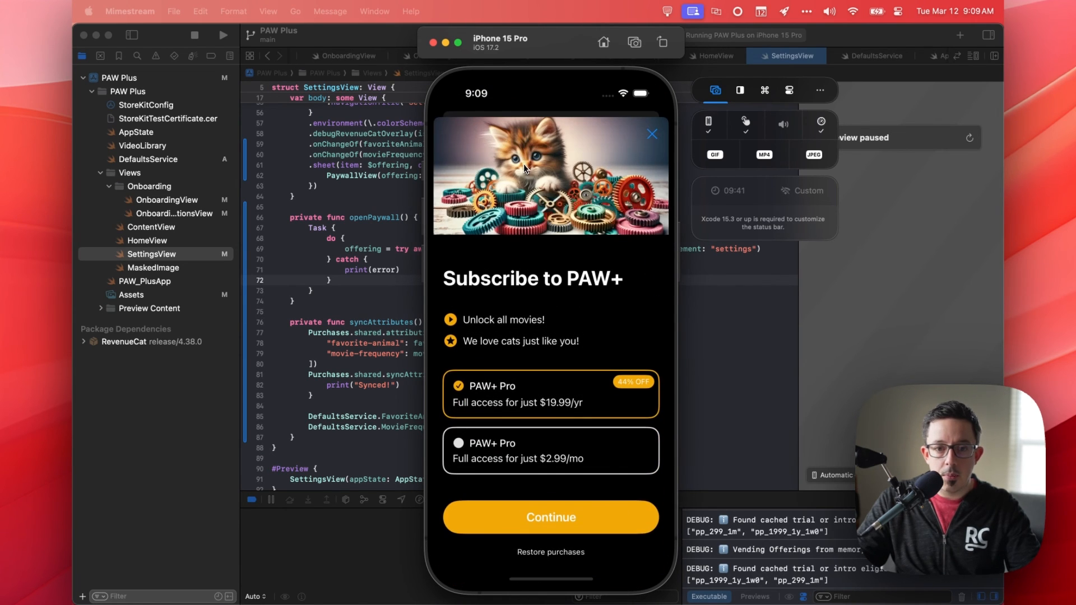